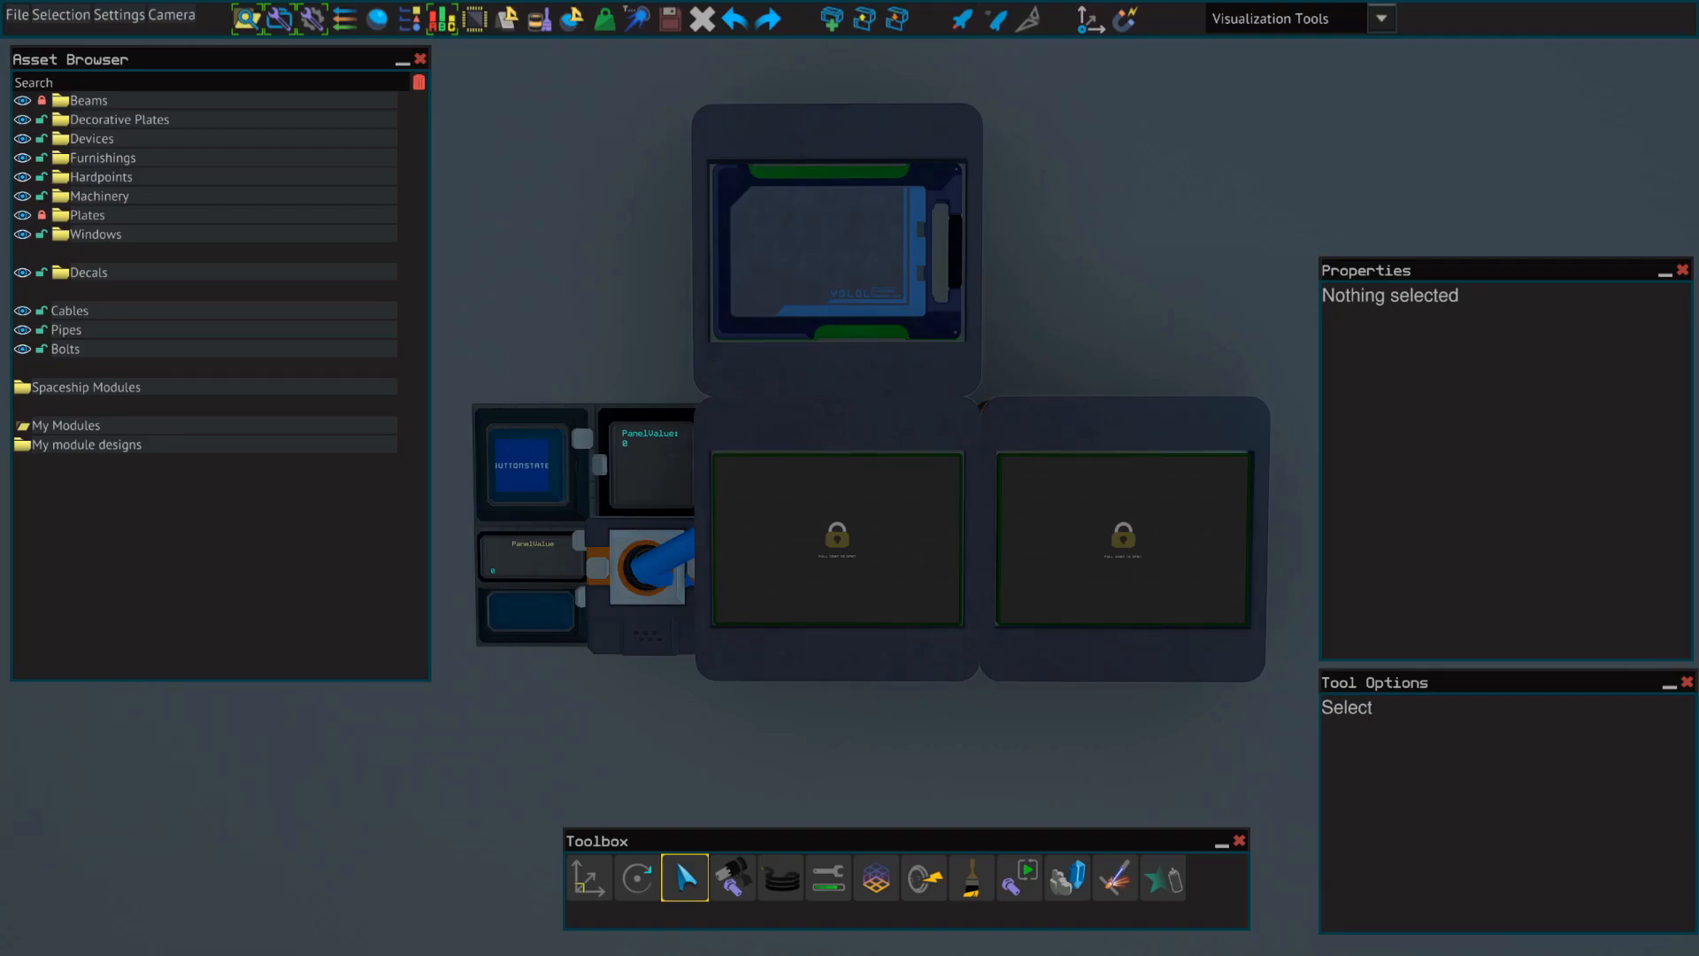
Inspect the YOLOL Memory Chip's ten zeroed fields, then the Text Panel's data fields.
{"action": "left_click", "coordinate": [837, 260]}
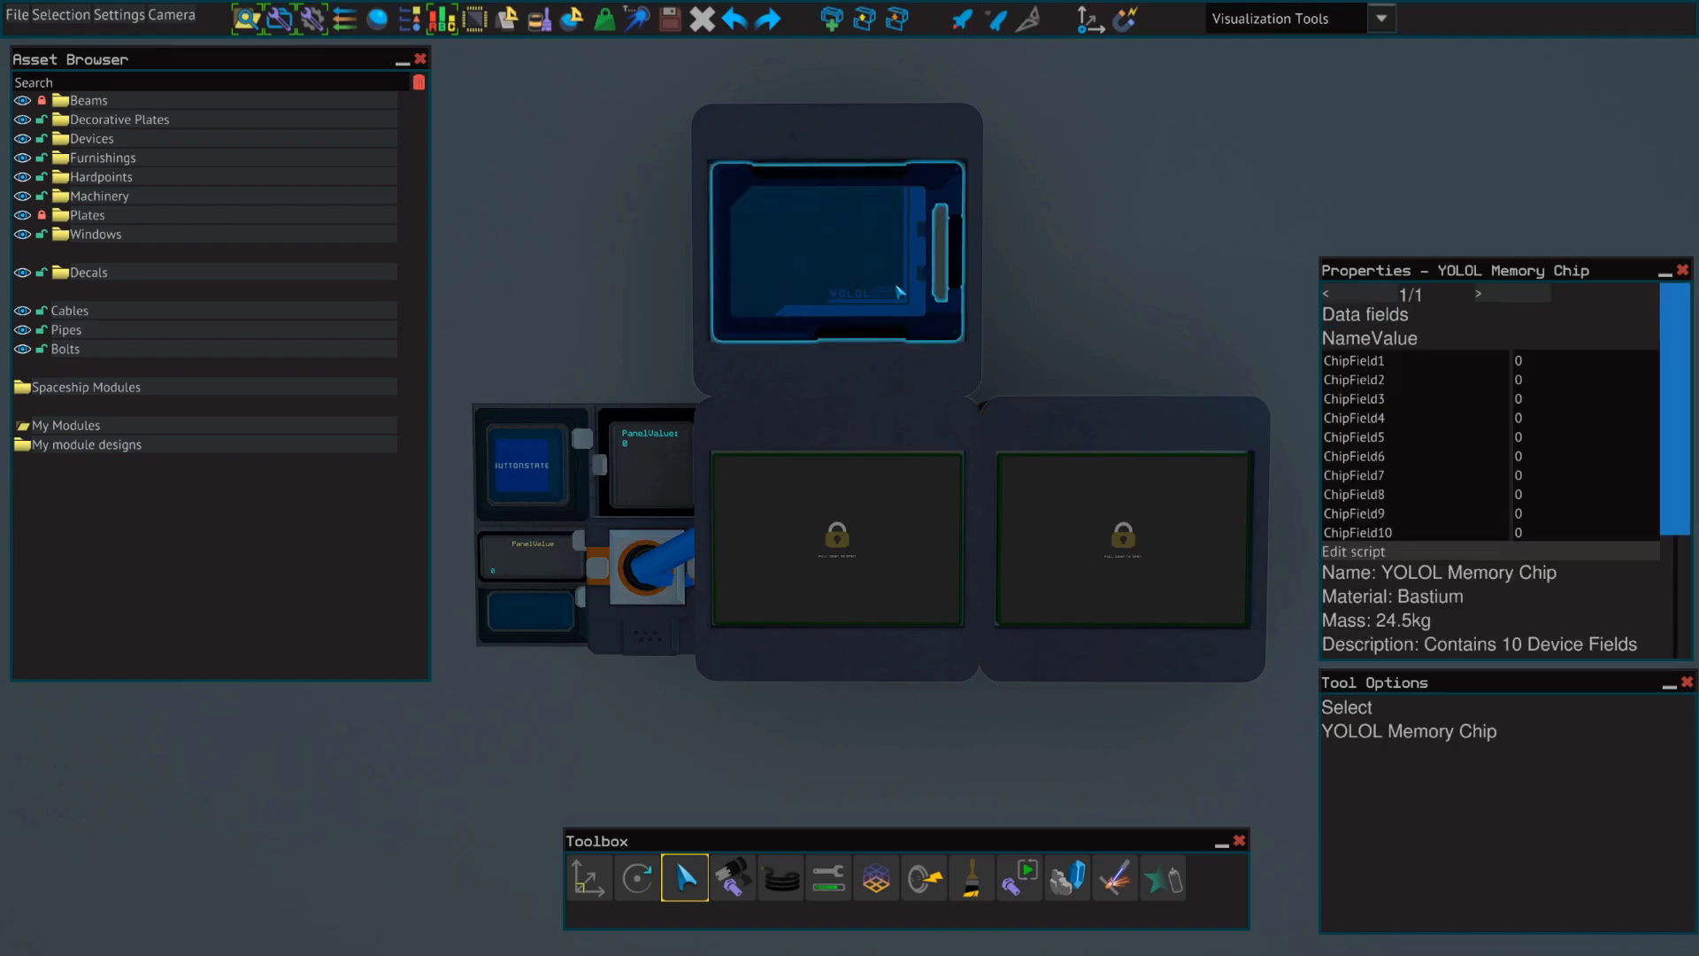
{"action": "mouse_move", "coordinate": [926, 331]}
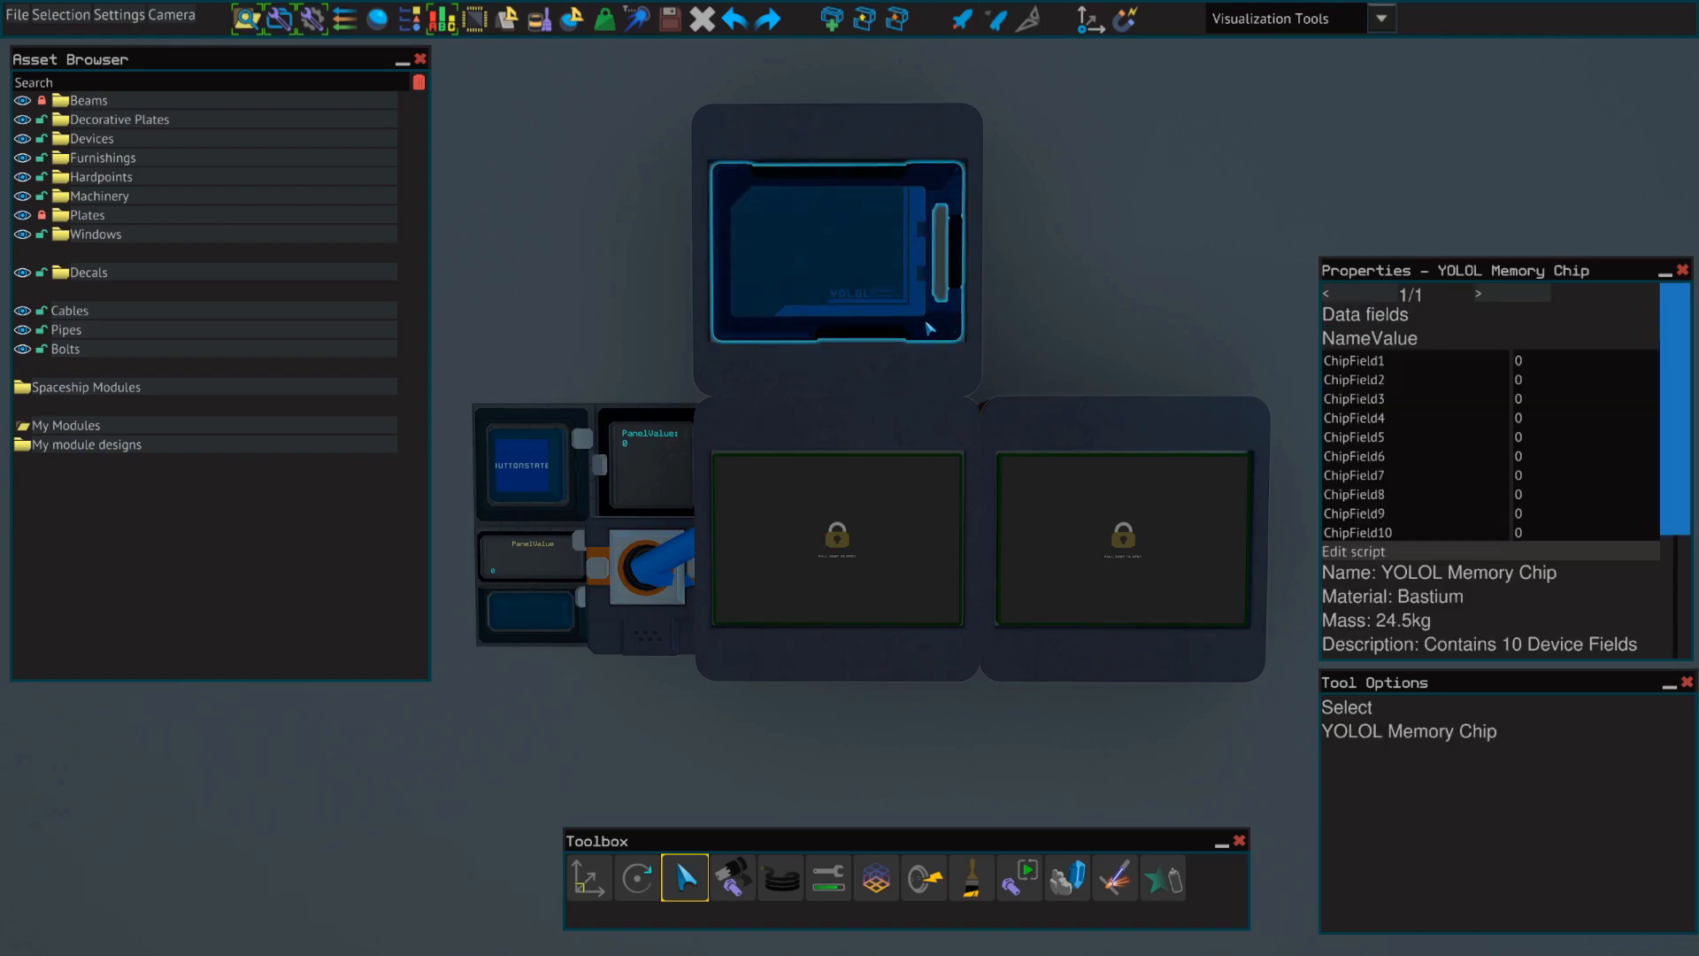
{"action": "mouse_move", "coordinate": [1073, 317]}
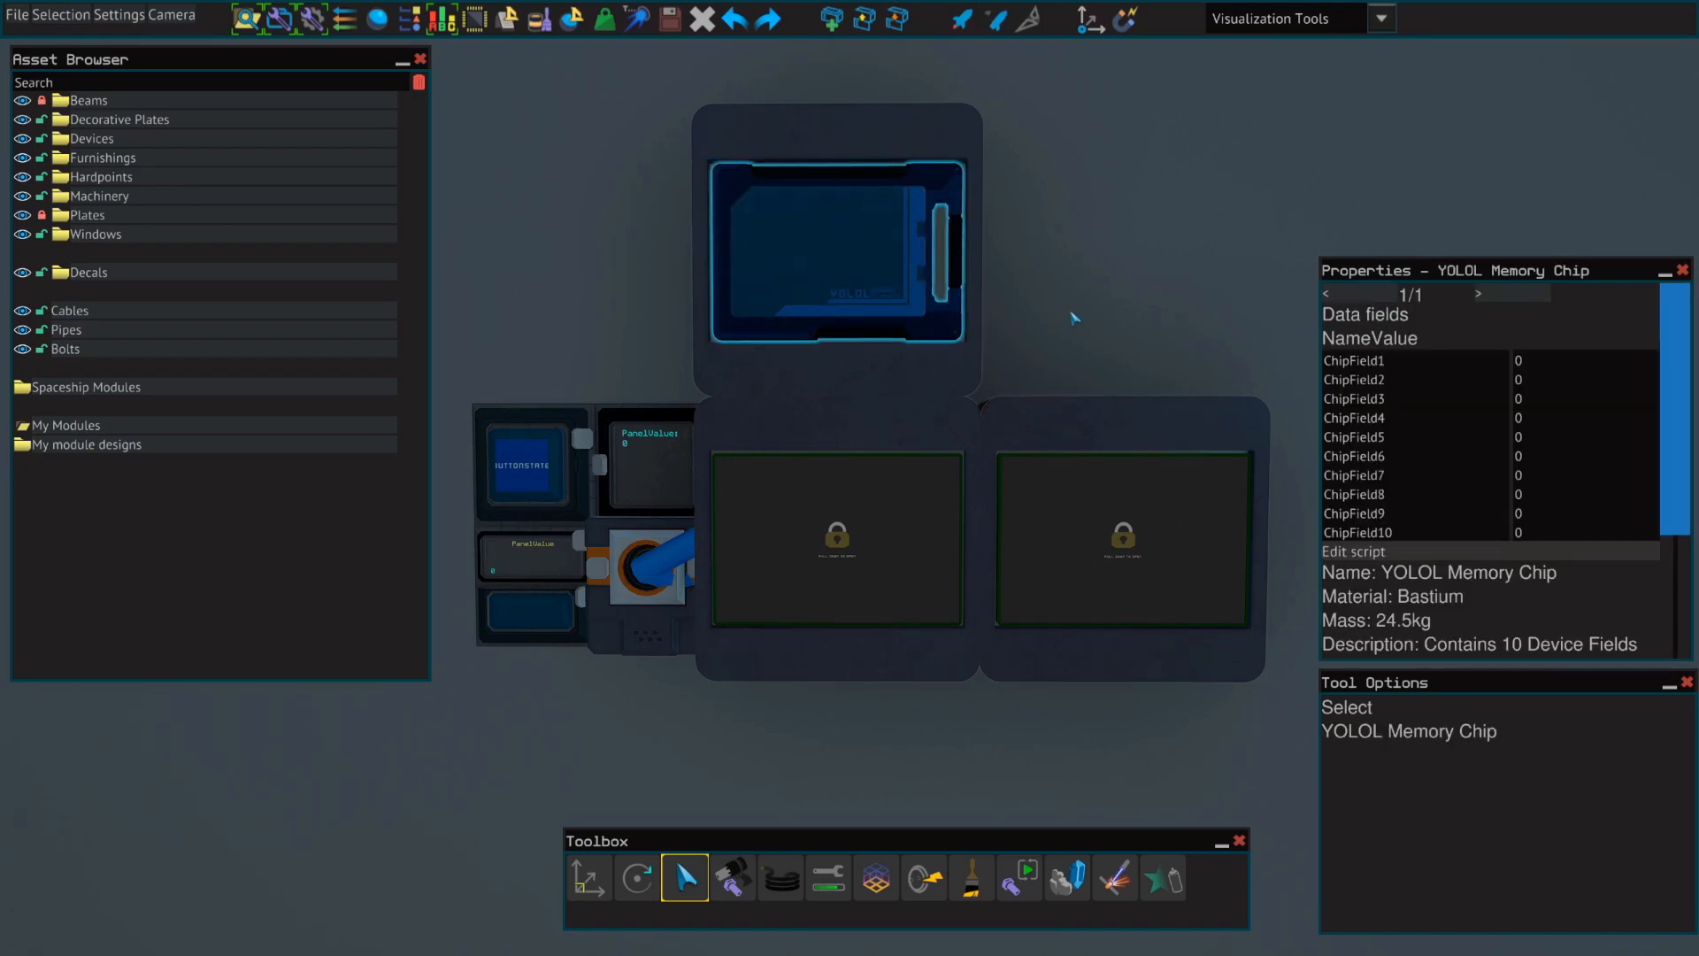
{"action": "left_click", "coordinate": [658, 423]}
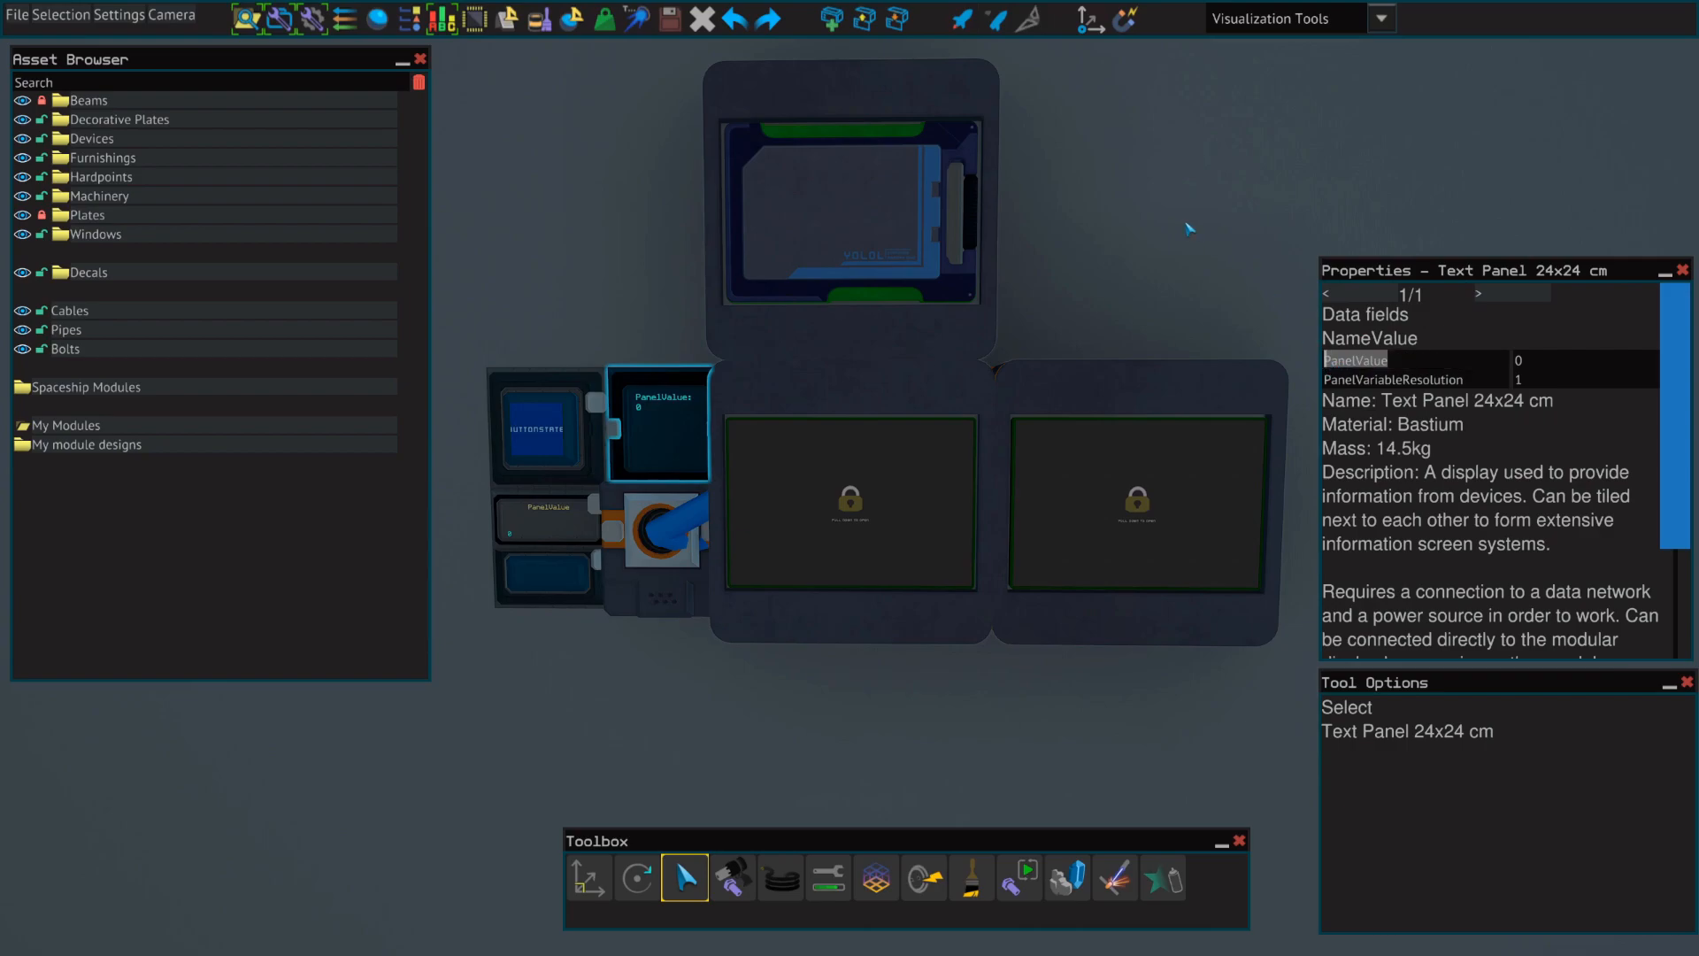
Rename the panel's PanelValue field to Battery and select the Advanced YOLOL Chip.
{"action": "type", "text": "Battery"}
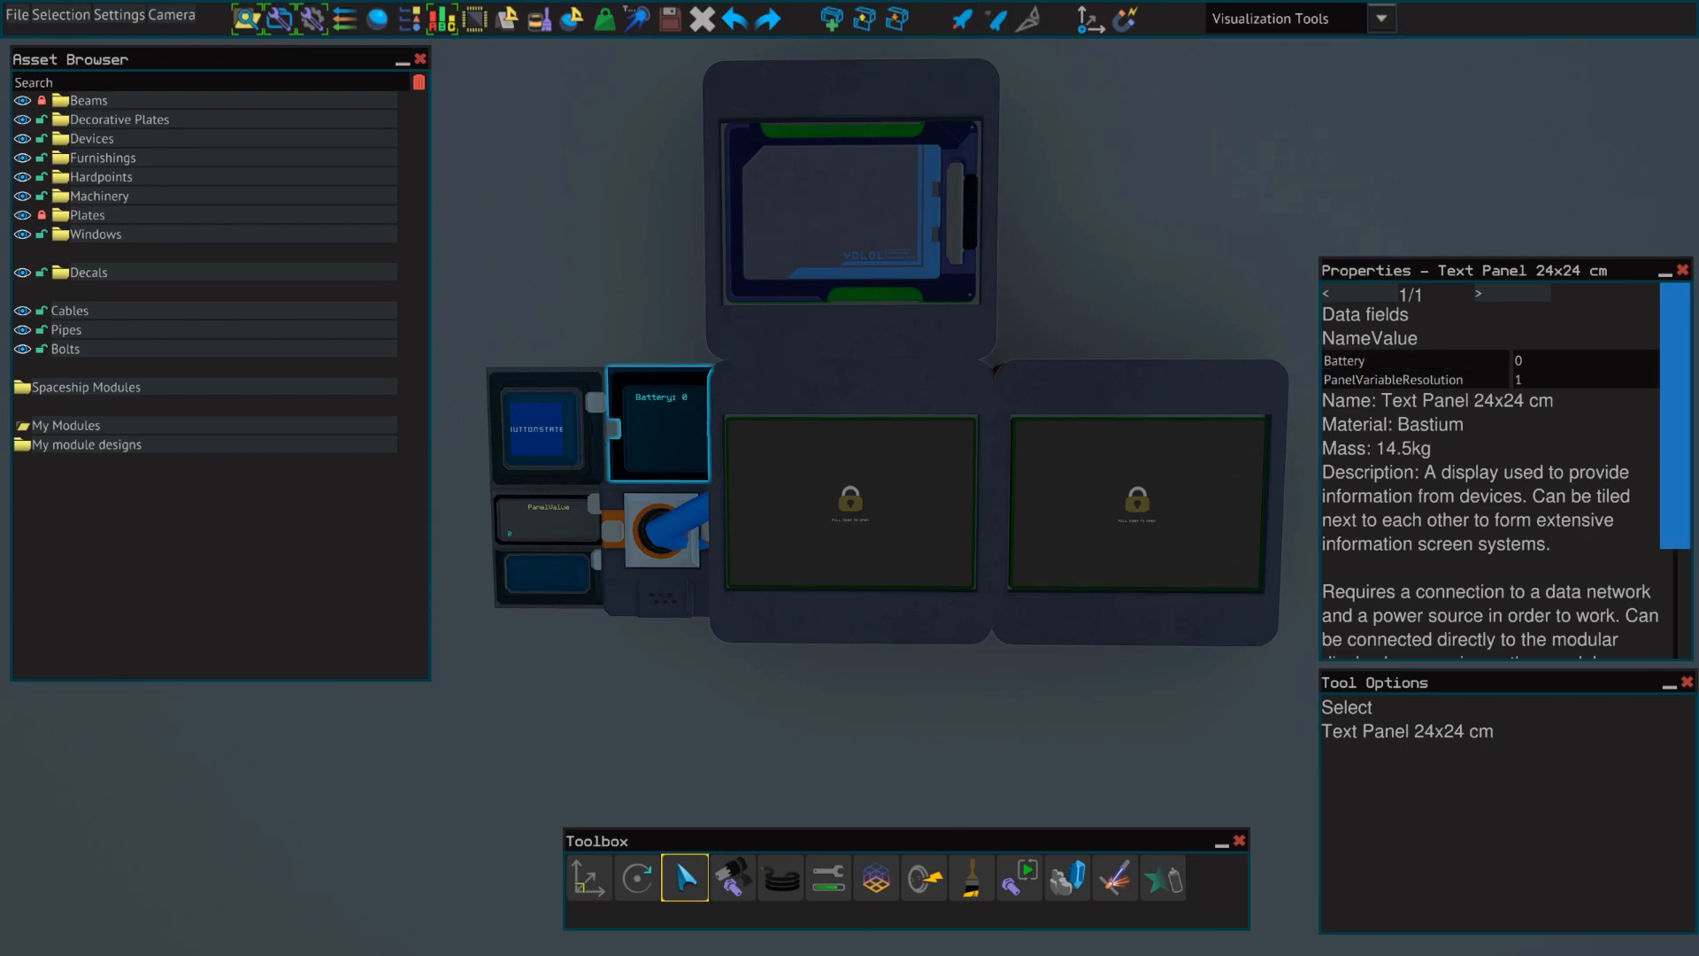
{"action": "left_click", "coordinate": [848, 501]}
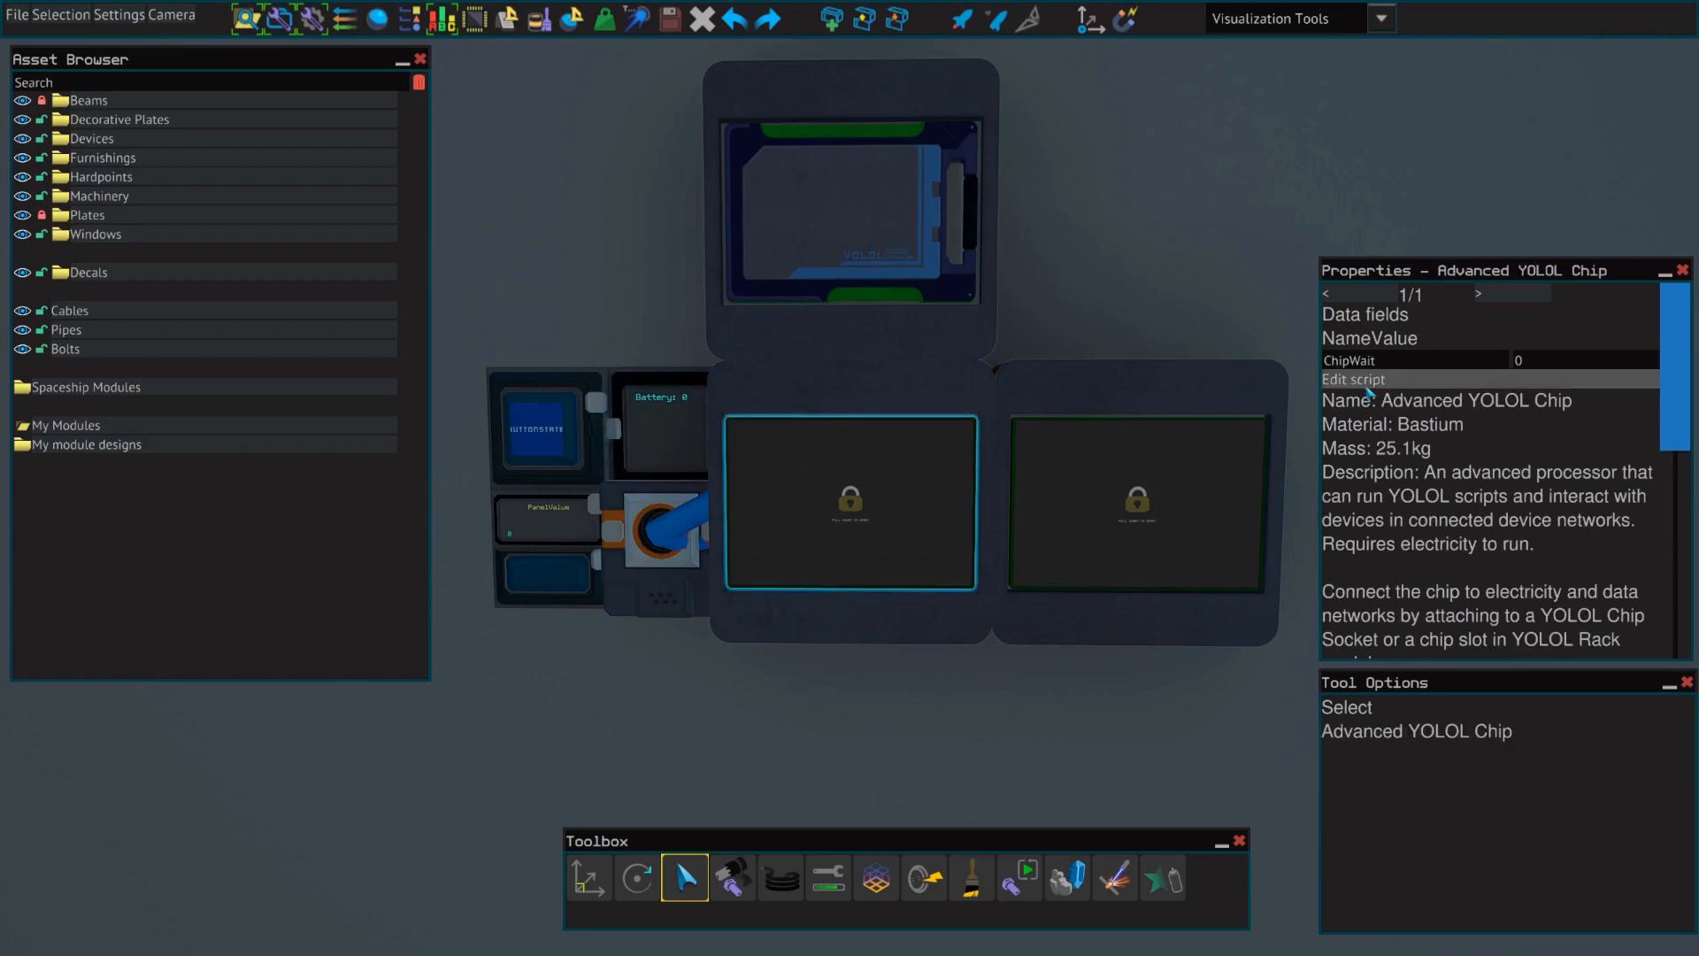
Write line 01 of the chip script as Battery = :Battery1 + :Battery2.
{"action": "left_click", "coordinate": [1350, 378]}
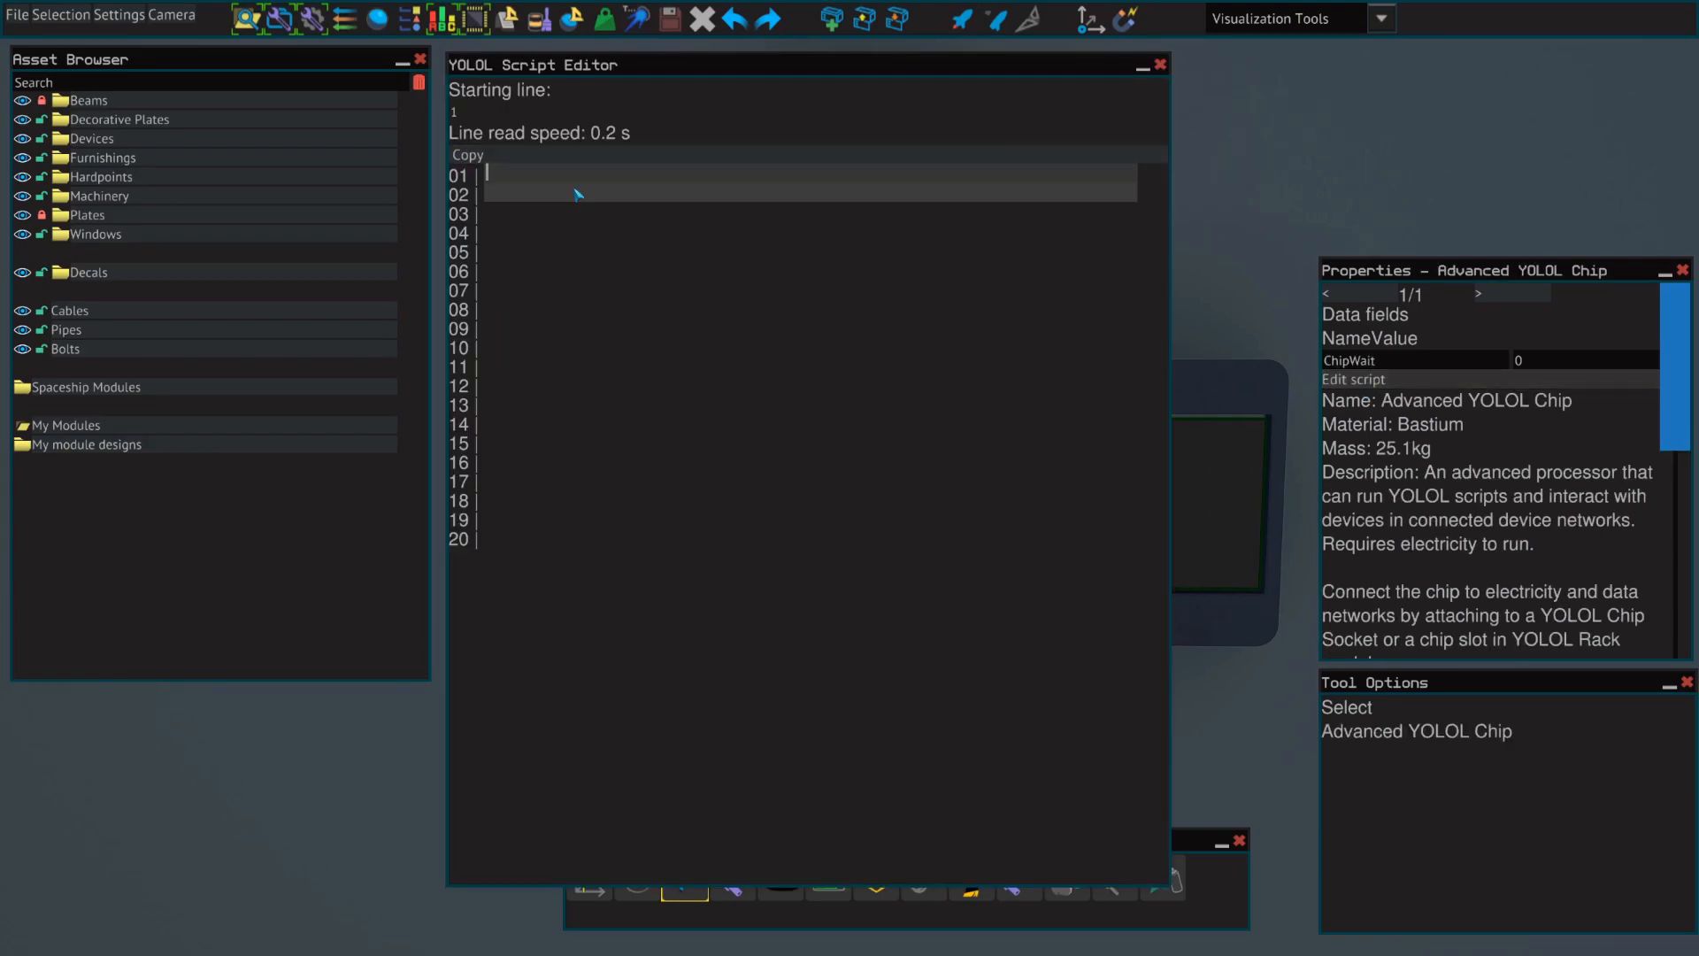
{"action": "type", "text": "Batt"}
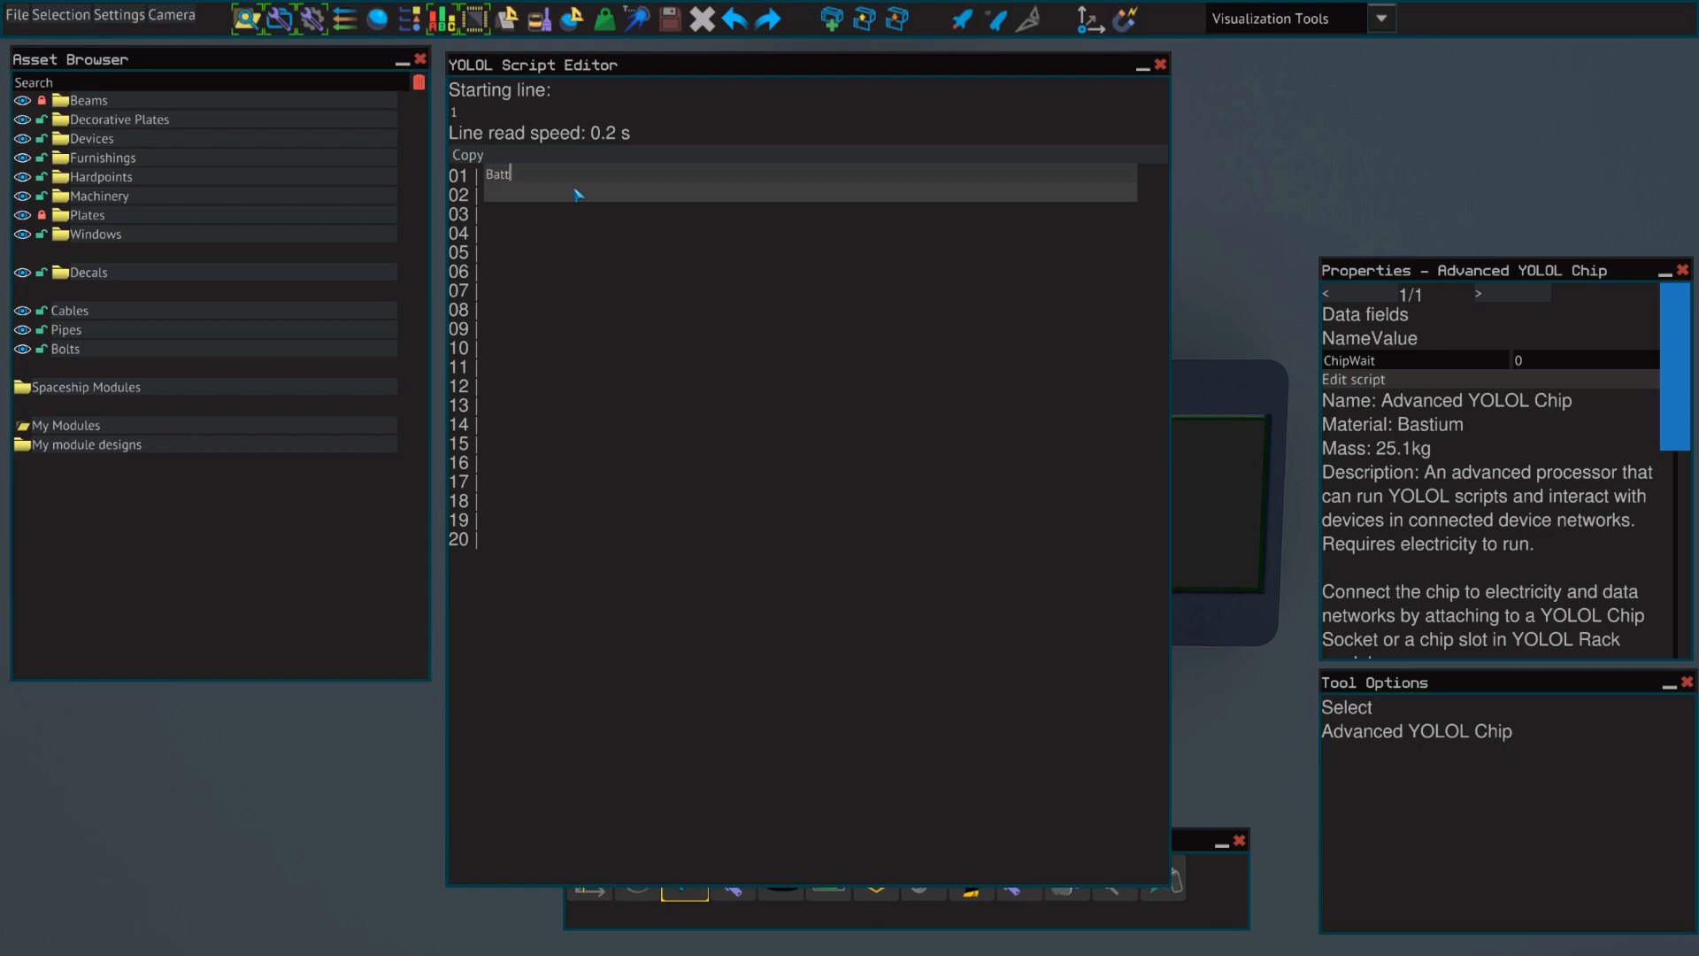
{"action": "type", "text": "ery = :Ba"}
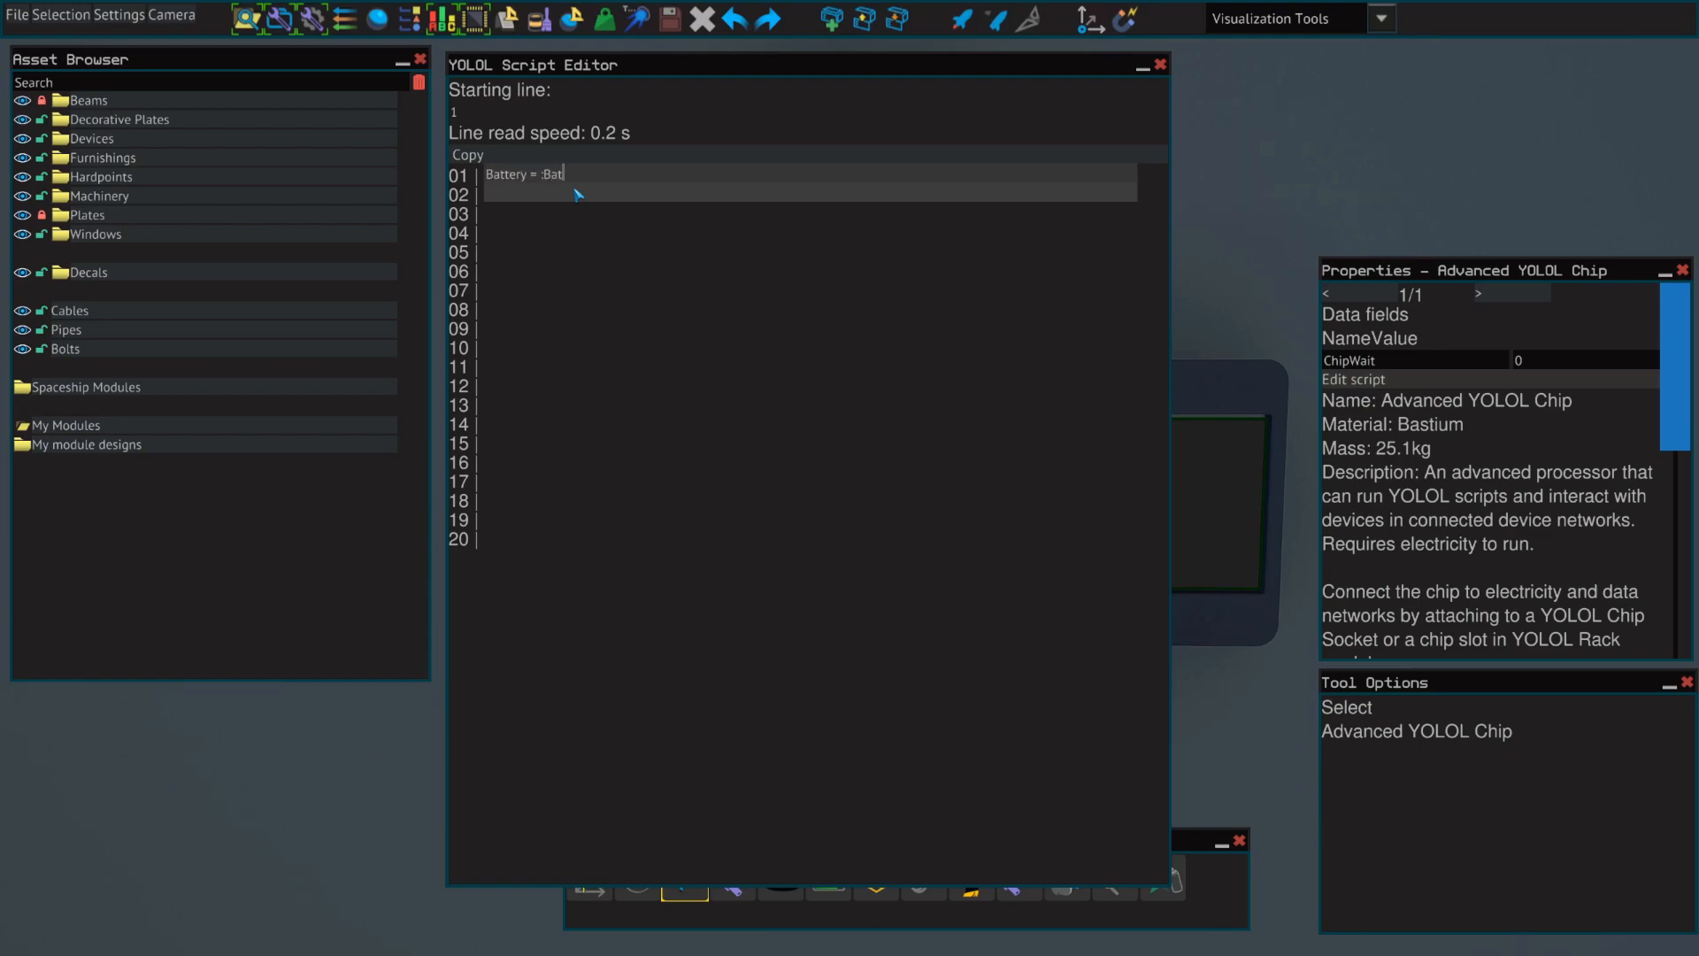
{"action": "type", "text": "tery1 + :Batter"}
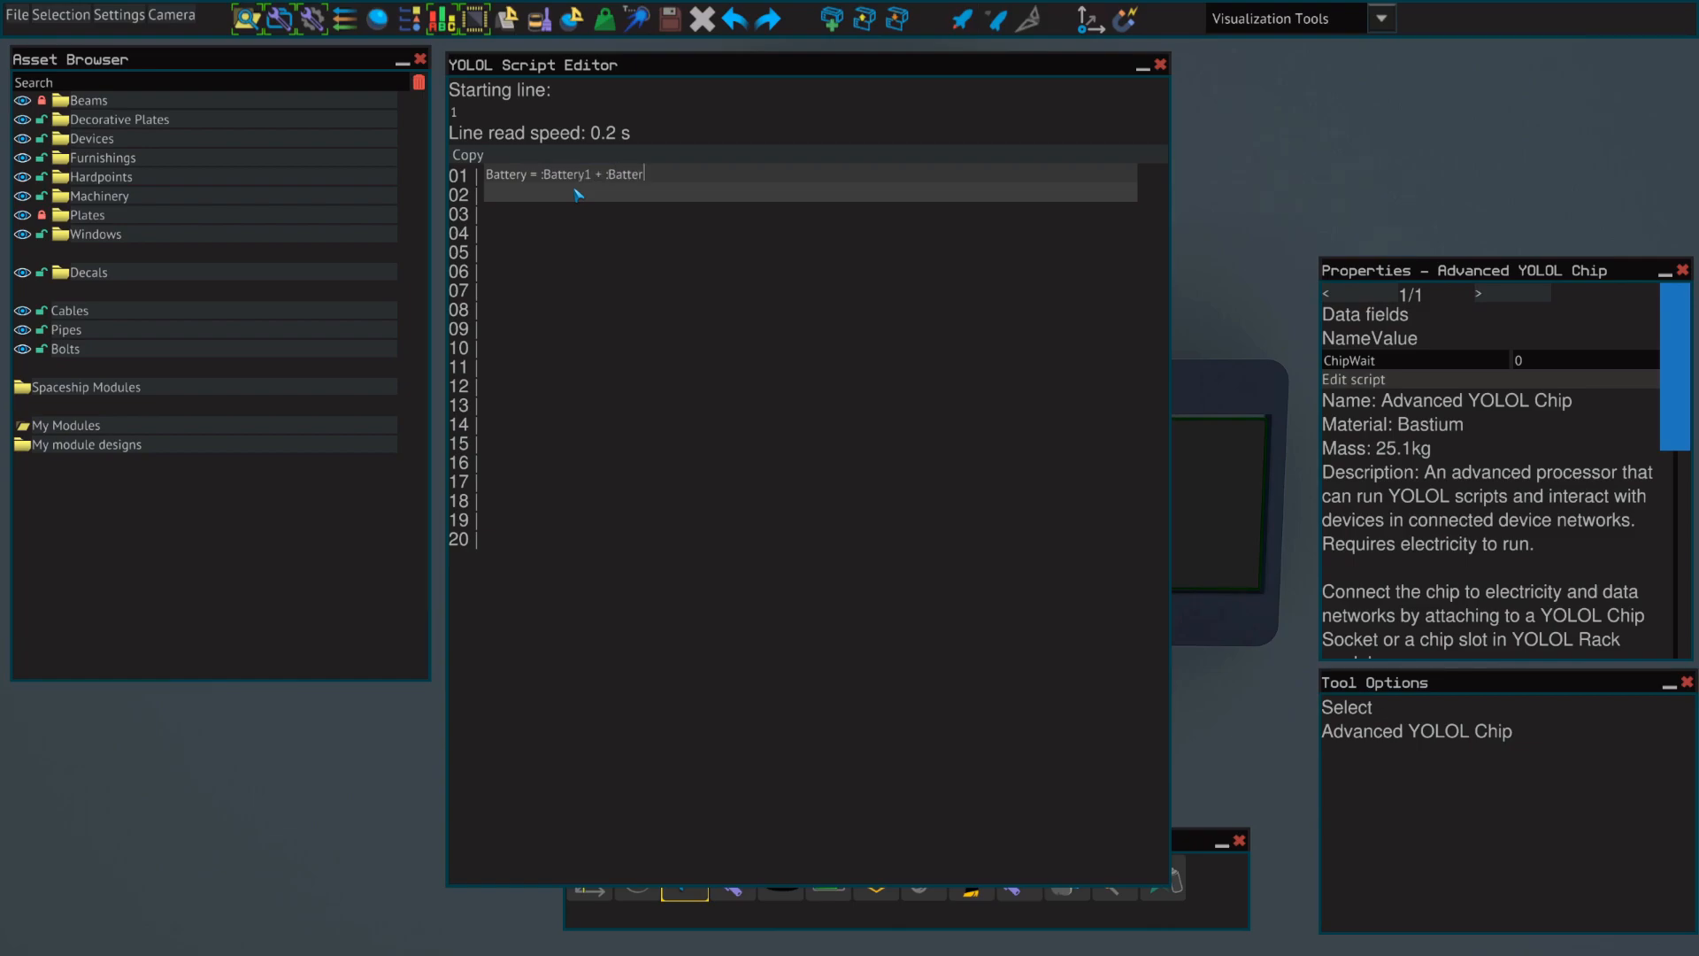
{"action": "type", "text": "y2"}
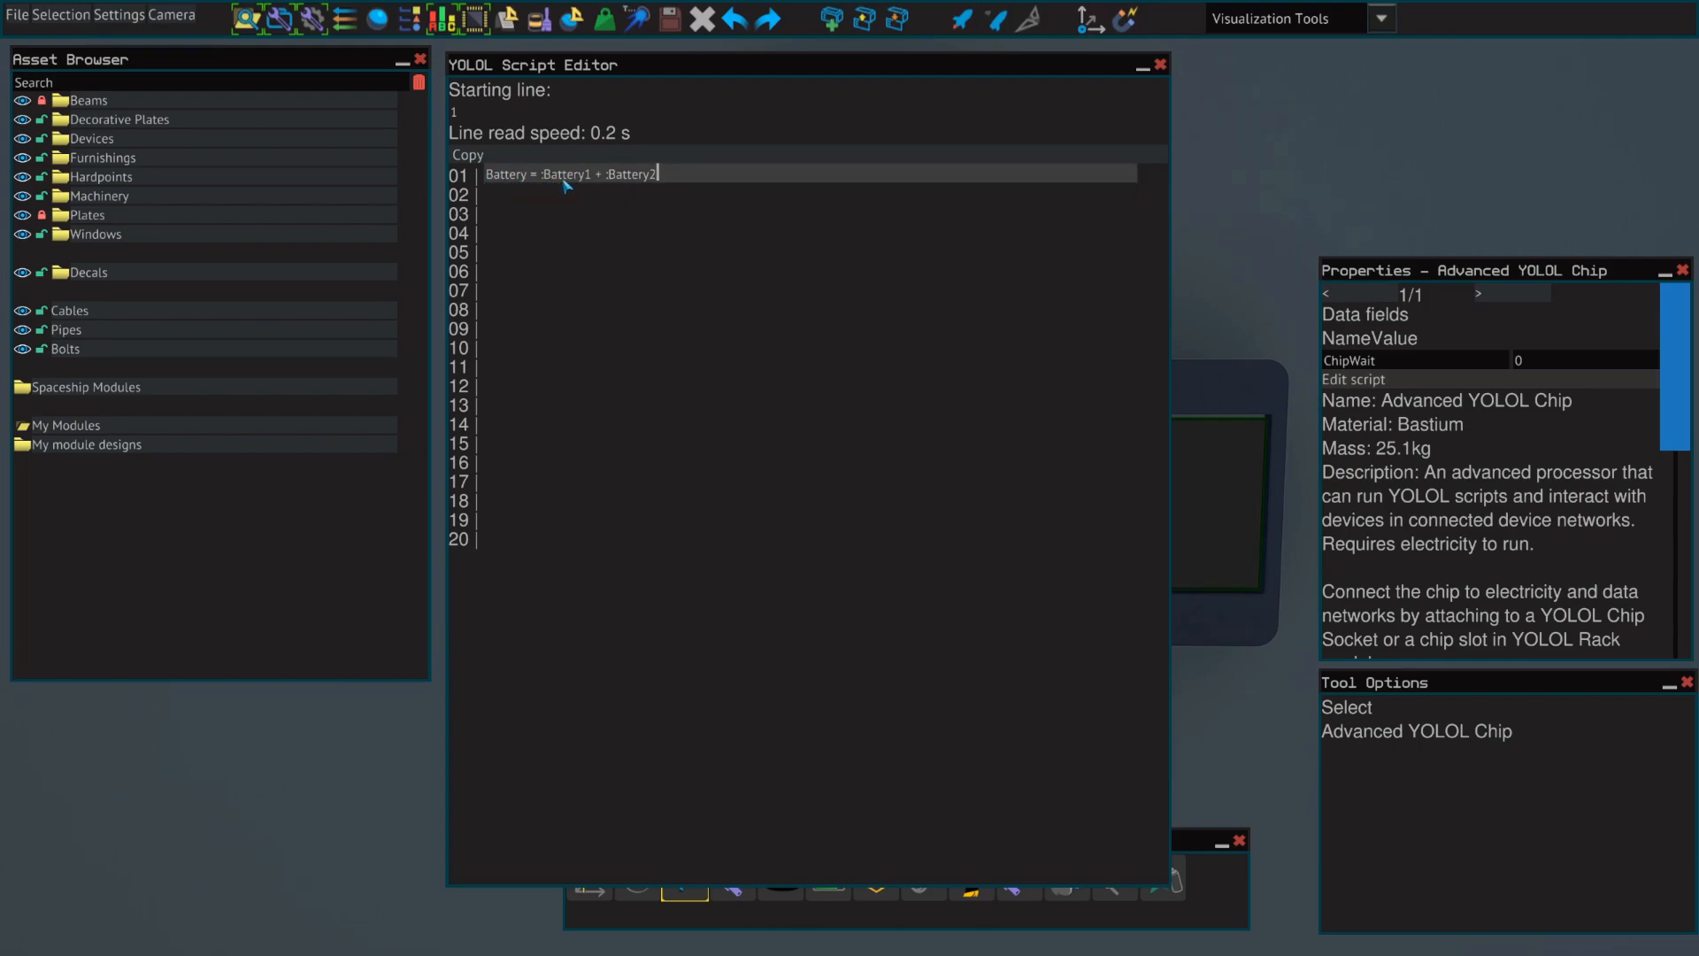
{"action": "mouse_move", "coordinate": [490, 179]}
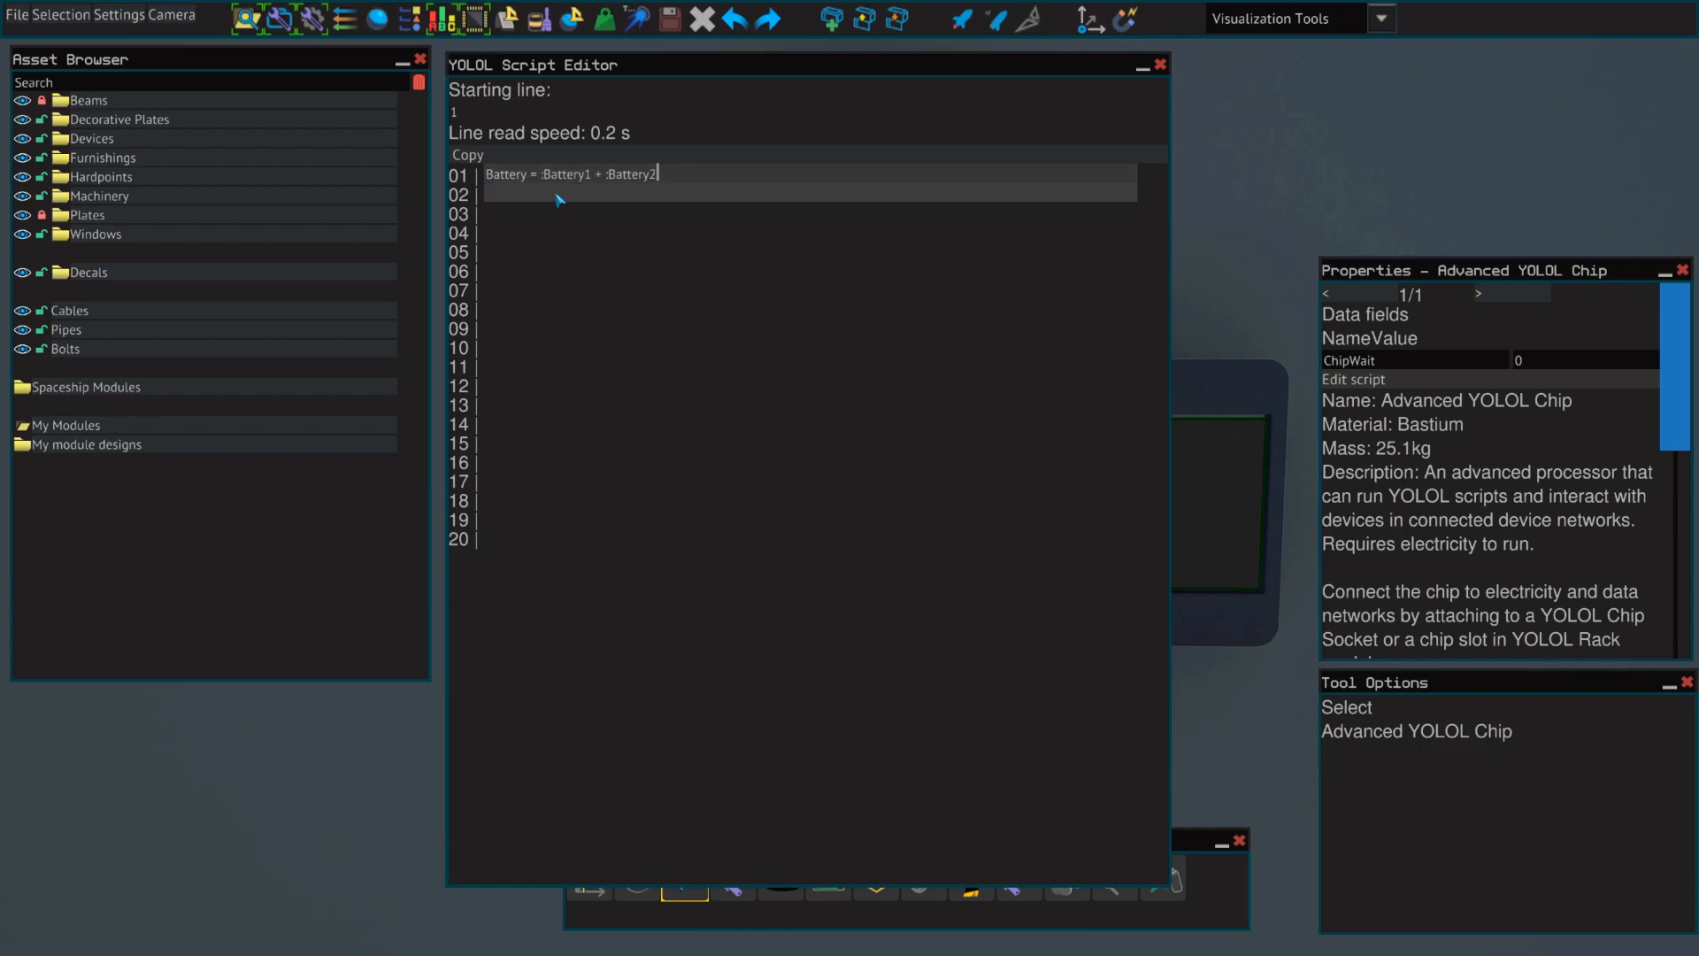
Append goto1 to the end of line 01 so the script loops.
{"action": "left_click", "coordinate": [788, 289]}
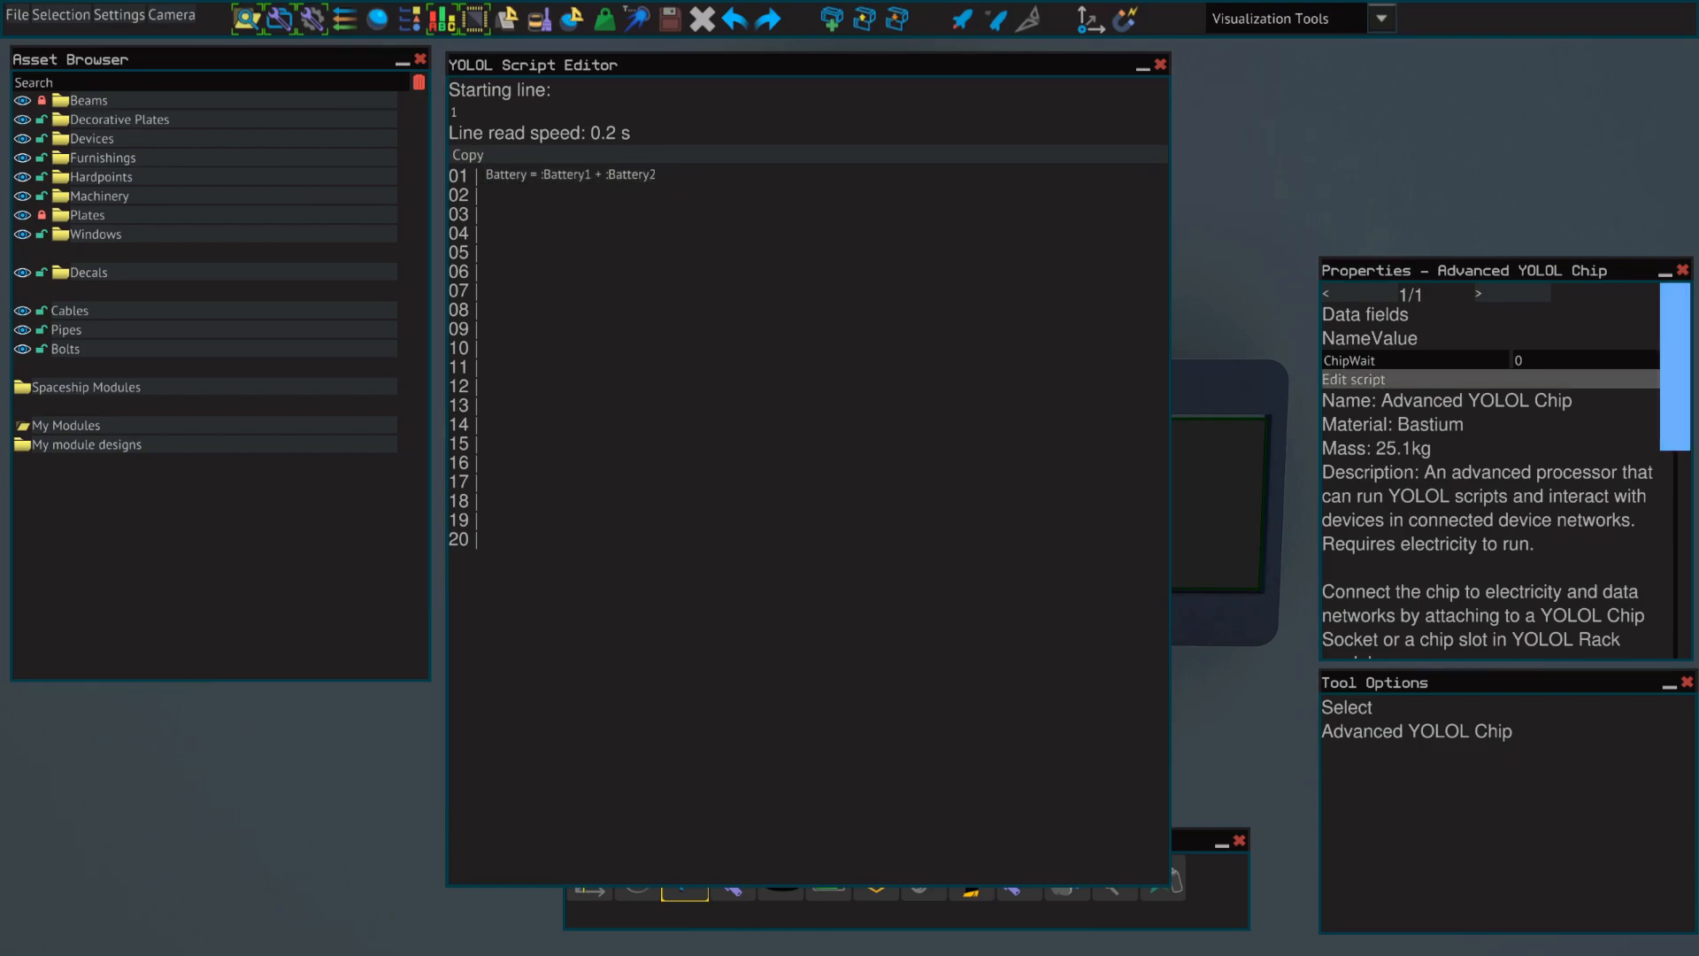
{"action": "left_click", "coordinate": [759, 174]}
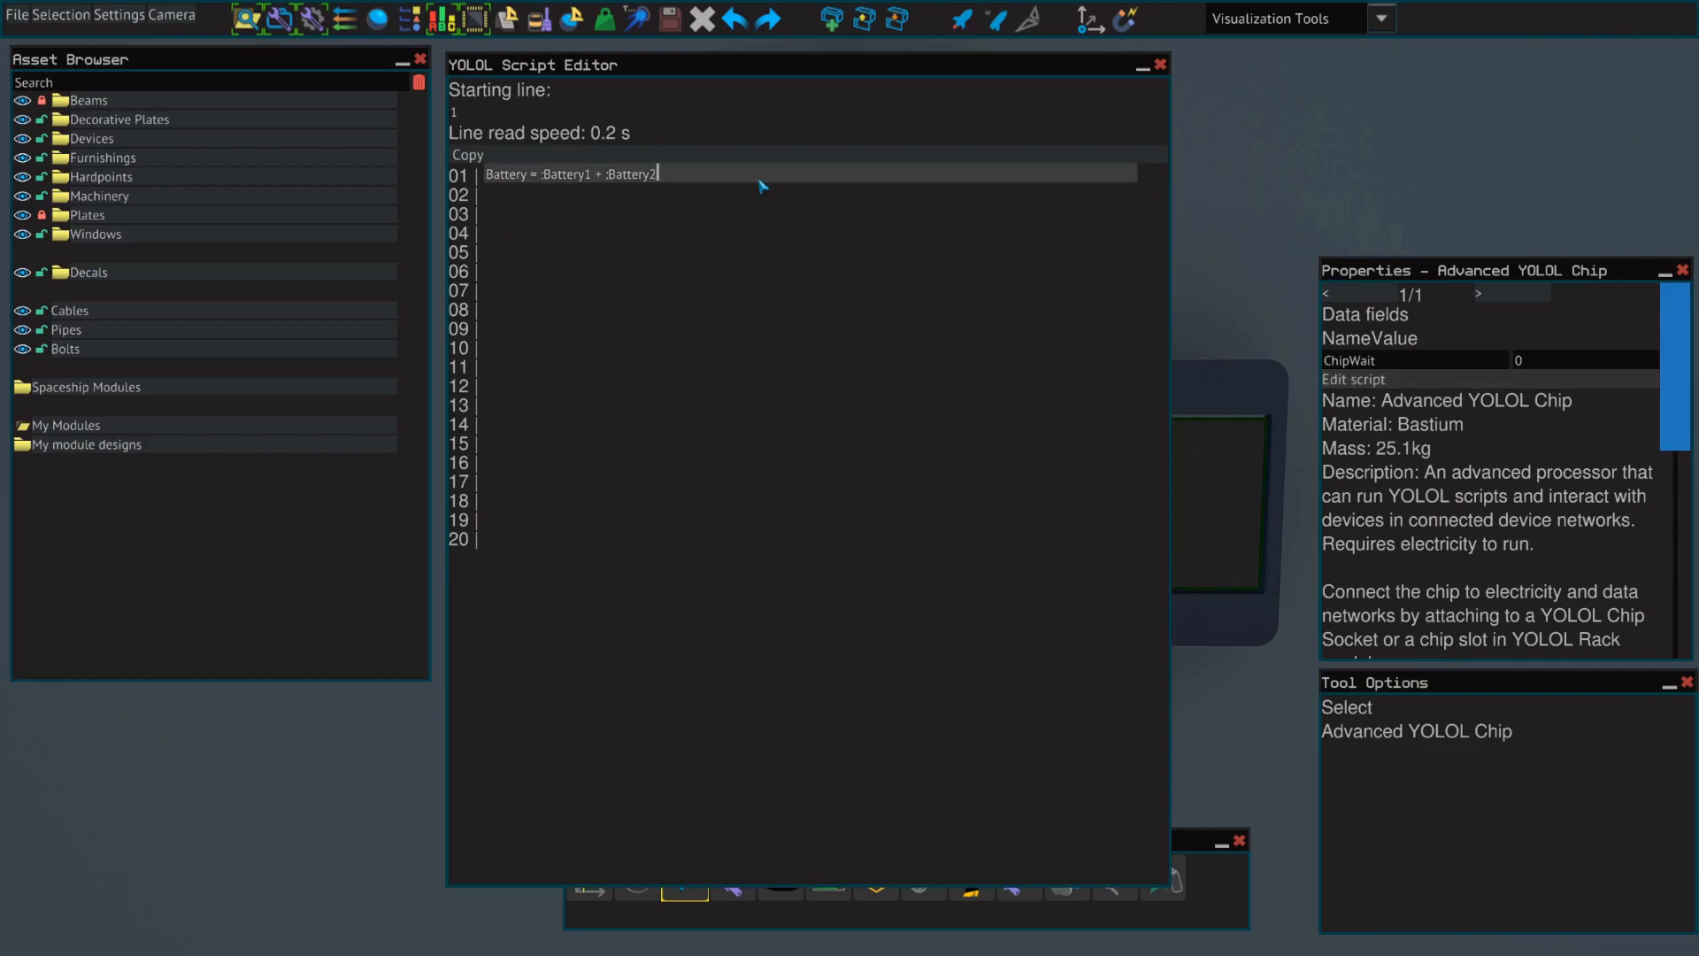
{"action": "type", "text": "goto1"}
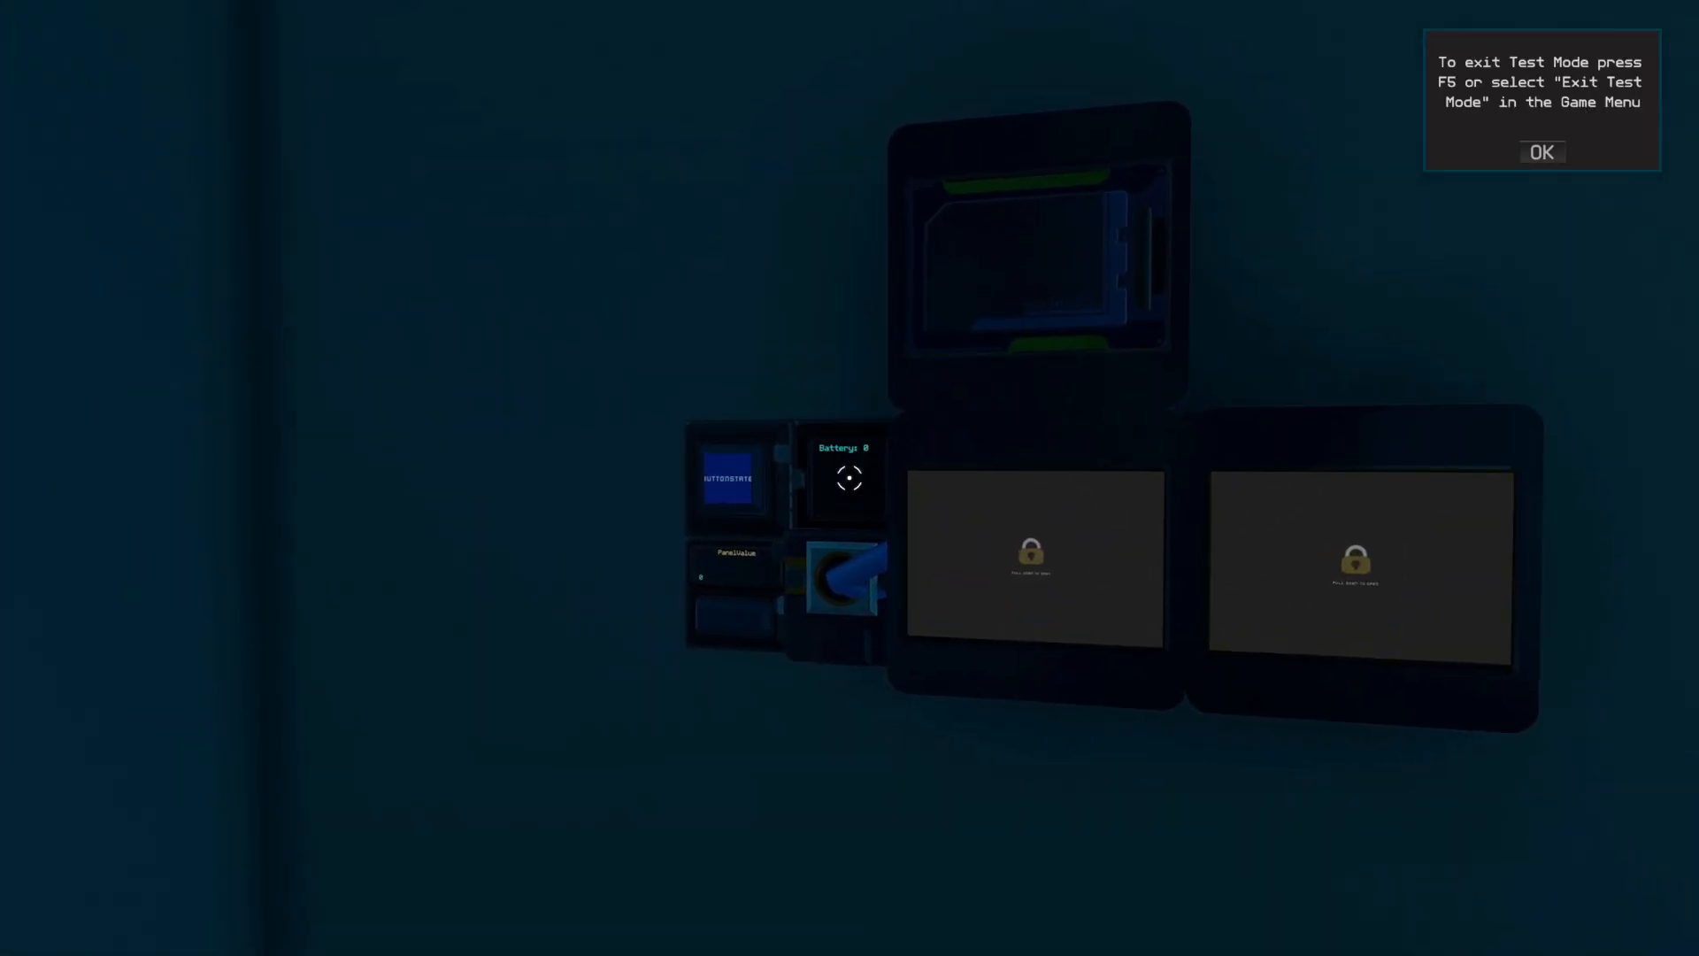
{"action": "mouse_move", "coordinate": [850, 478]}
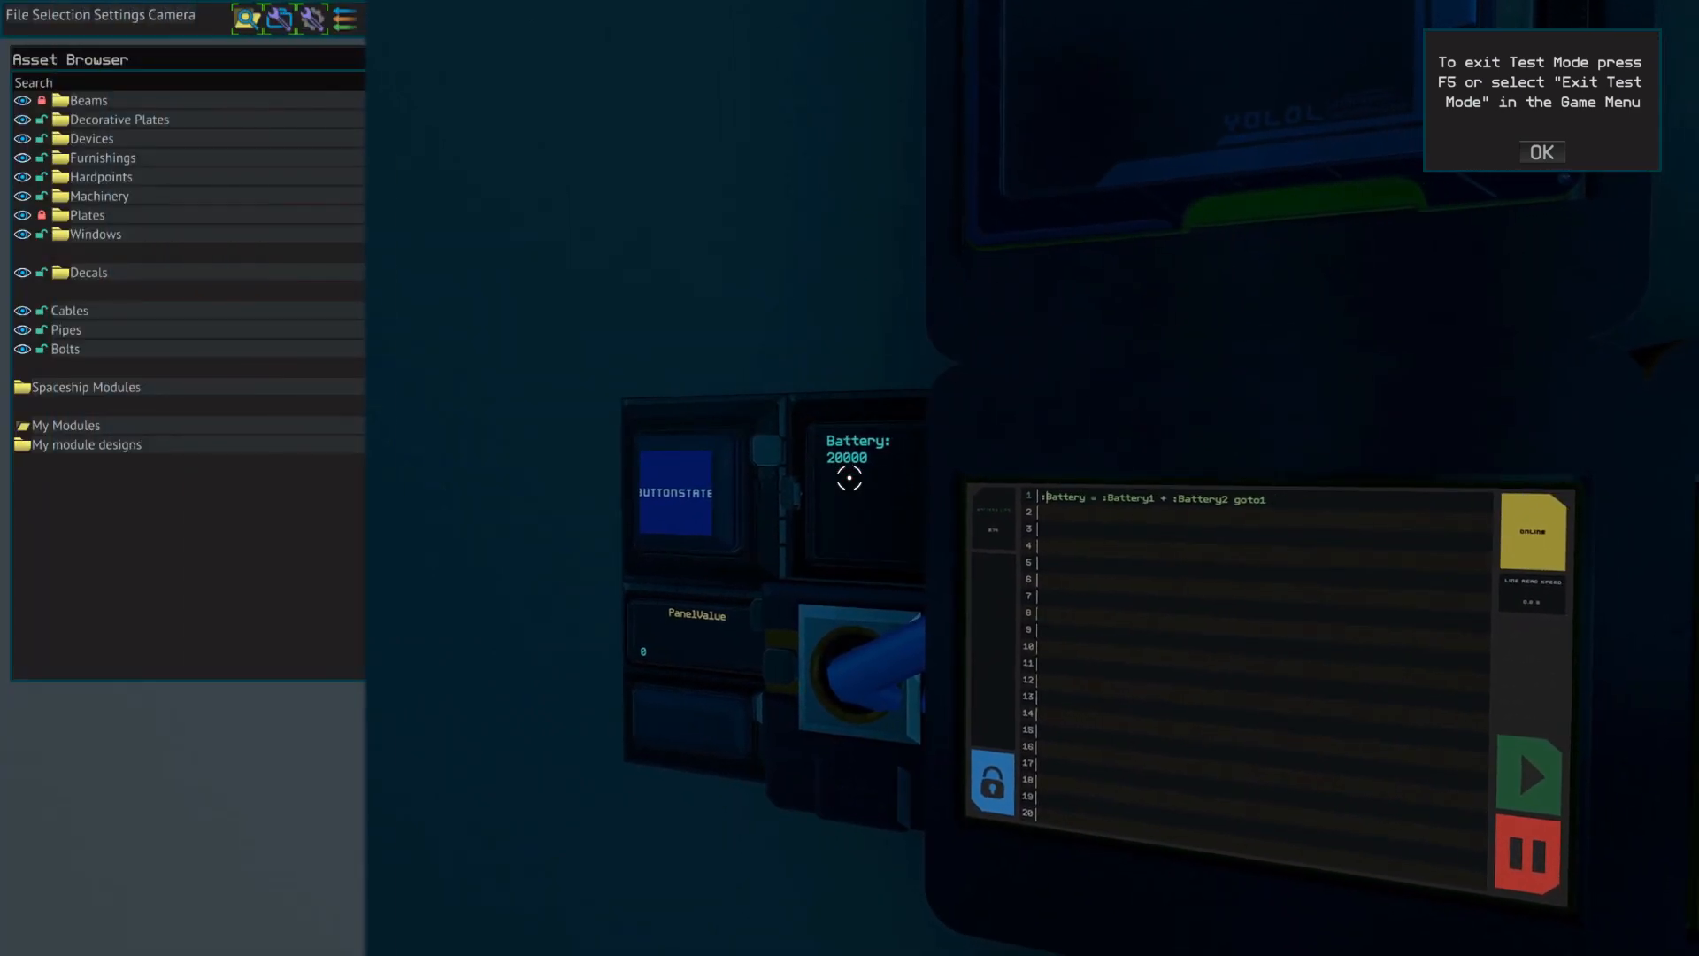
Leave test mode and make line 01 start with :Battery as a device field.
{"action": "left_click", "coordinate": [1540, 152]}
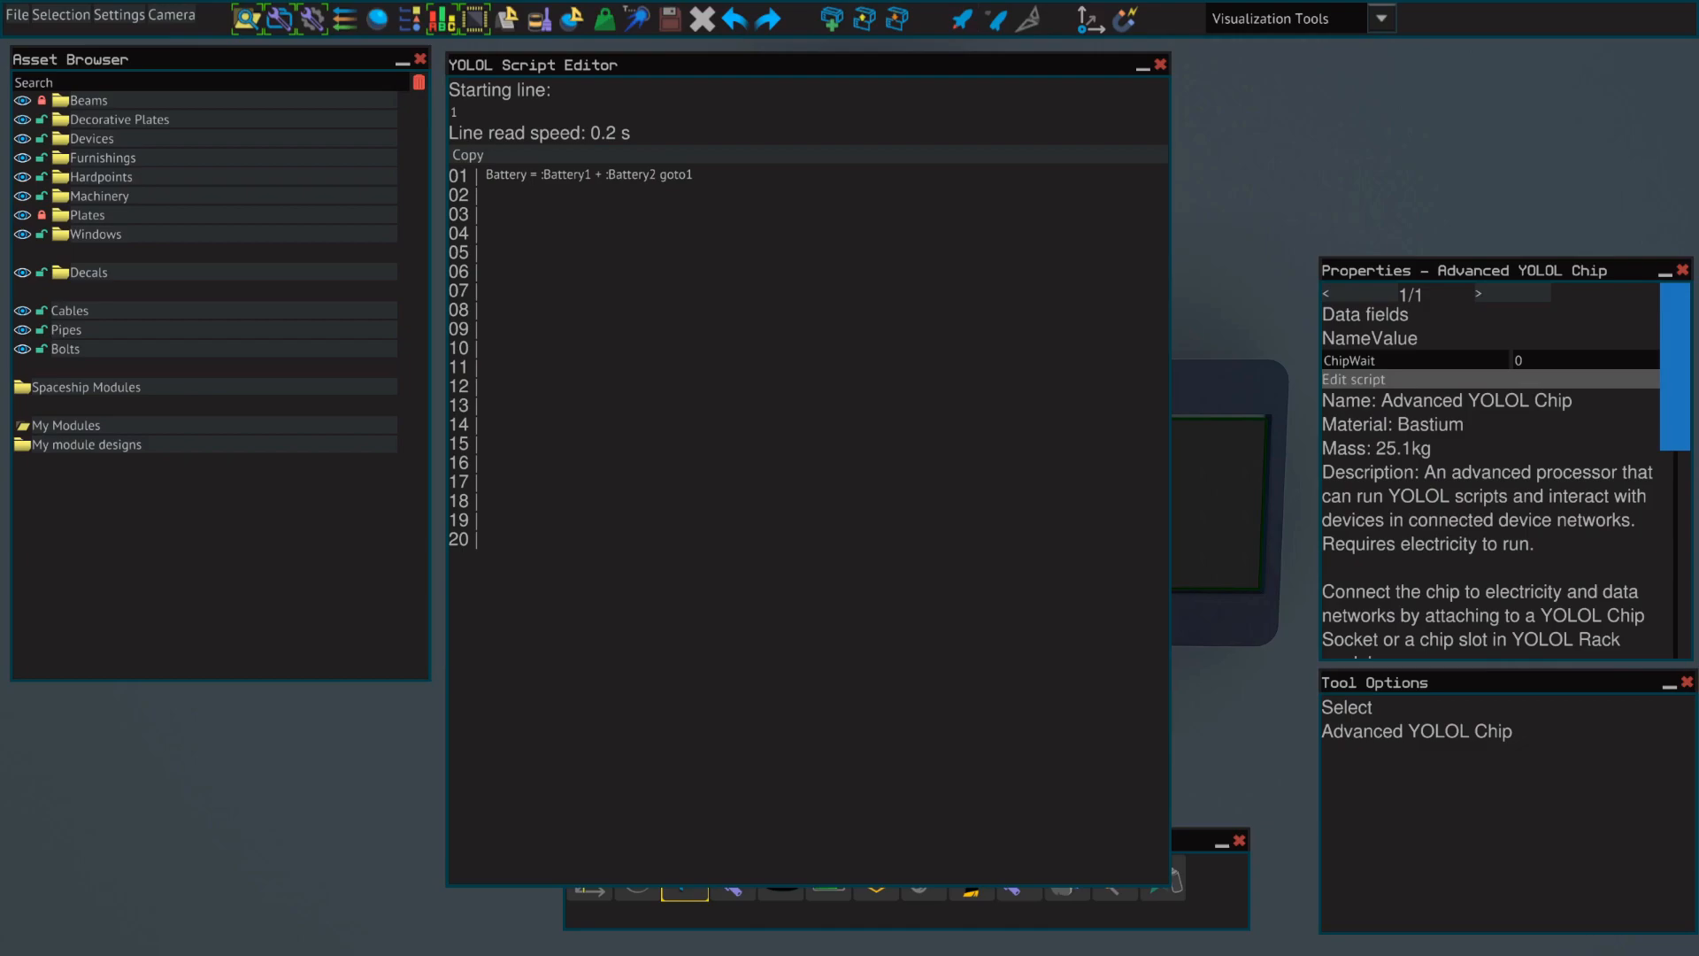
{"action": "left_click", "coordinate": [802, 175]}
{"action": "type", "text": ":"}
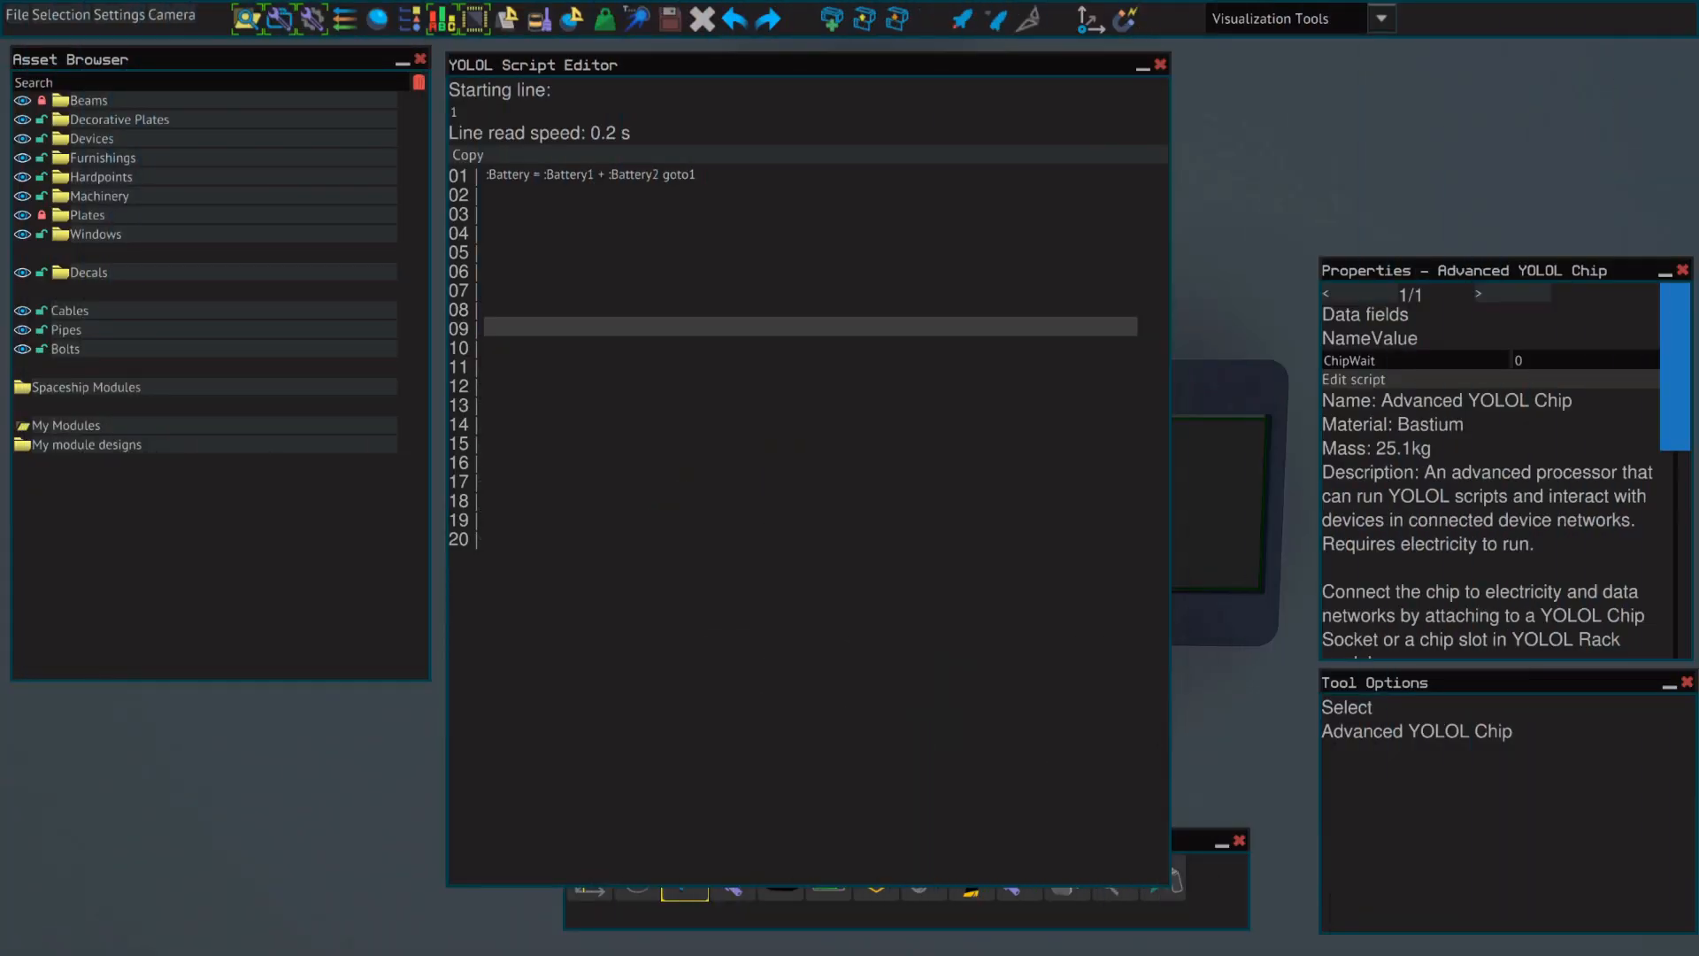
Replace line 01's battery sum with :Battery = 10 goto1.
{"action": "left_click", "coordinate": [807, 175]}
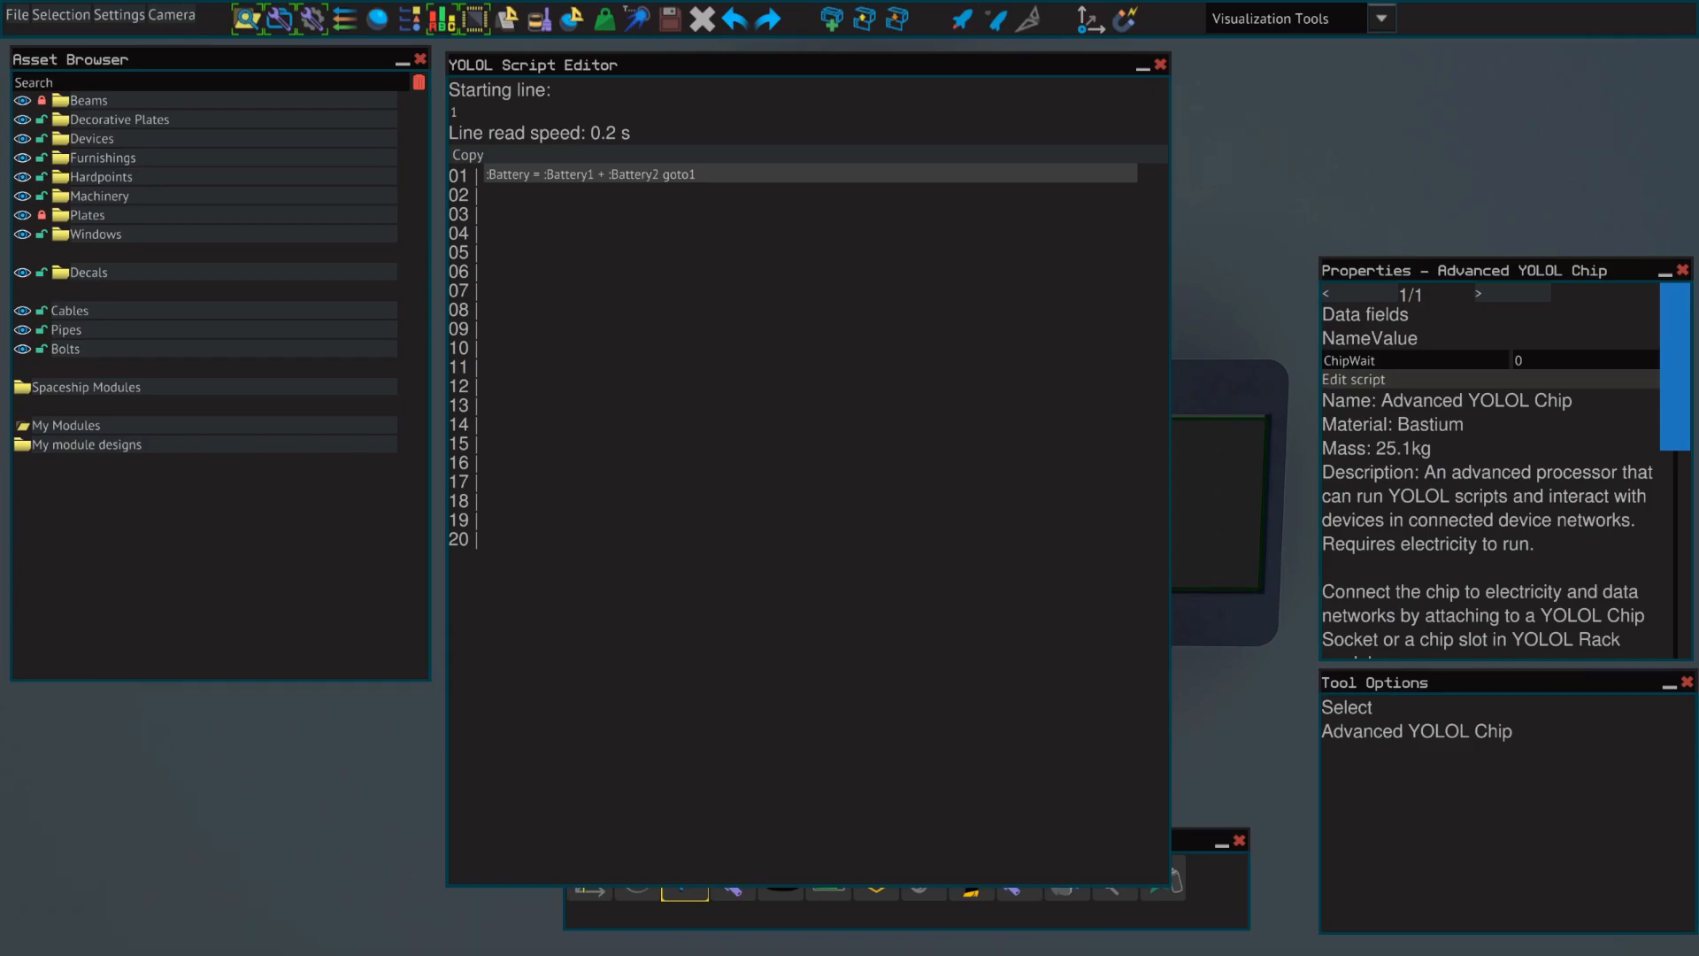
{"action": "left_click", "coordinate": [1388, 378]}
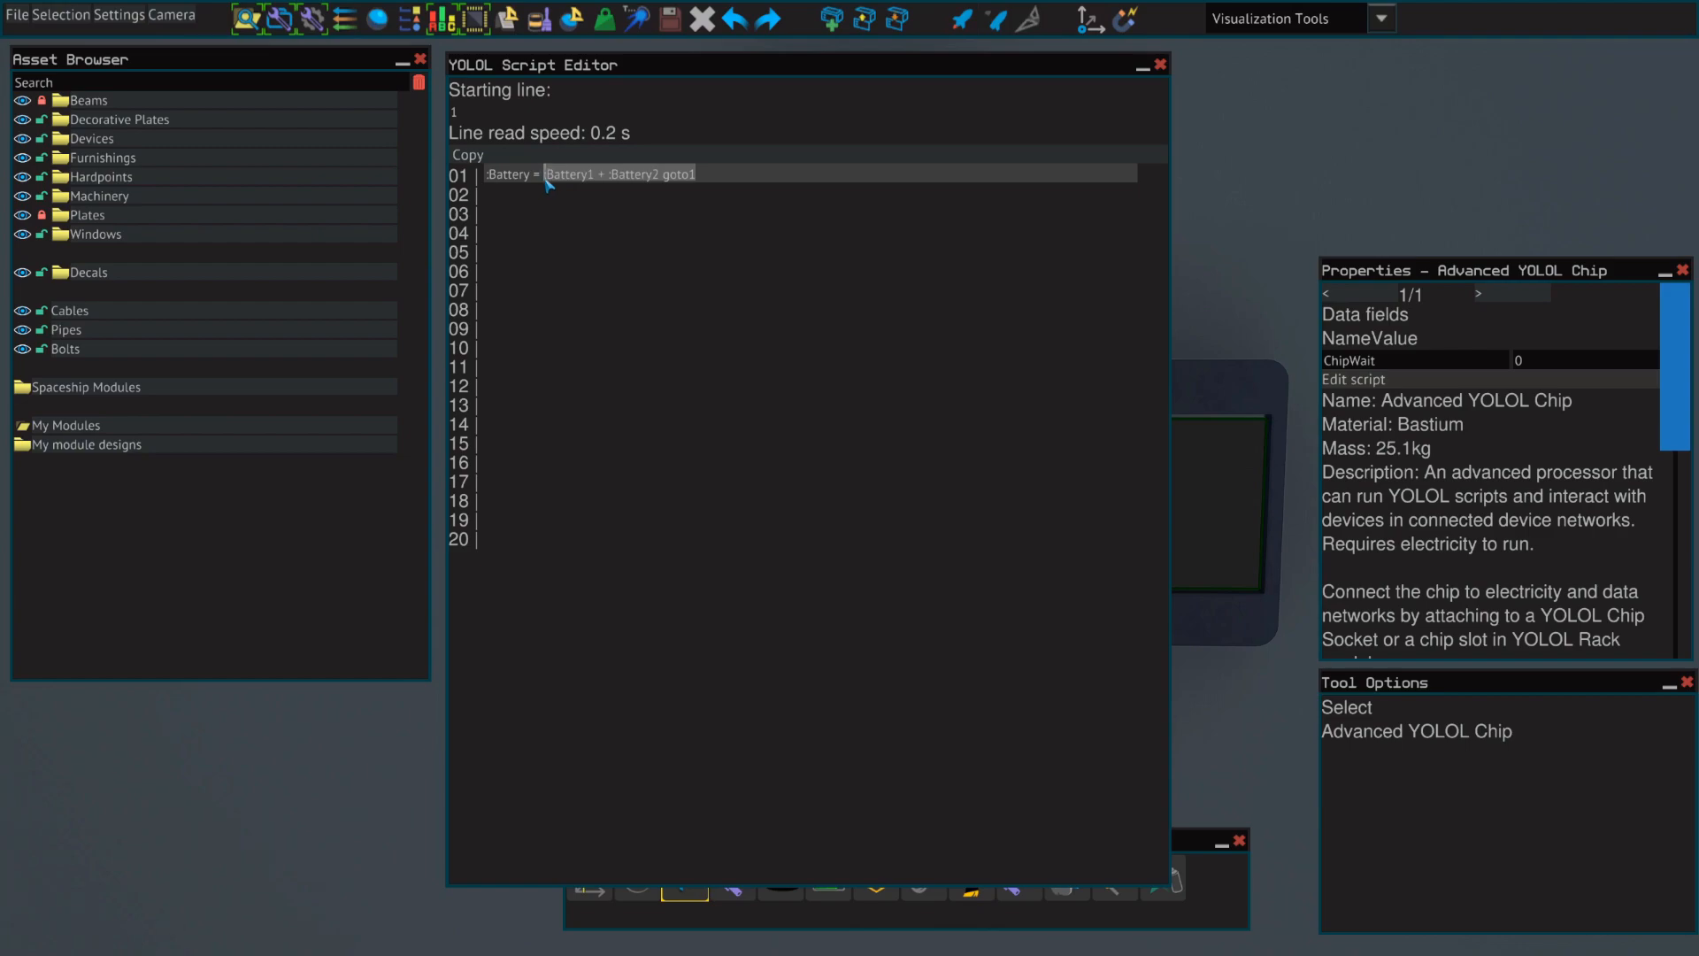
{"action": "type", "text": ":Battery = 10 g"}
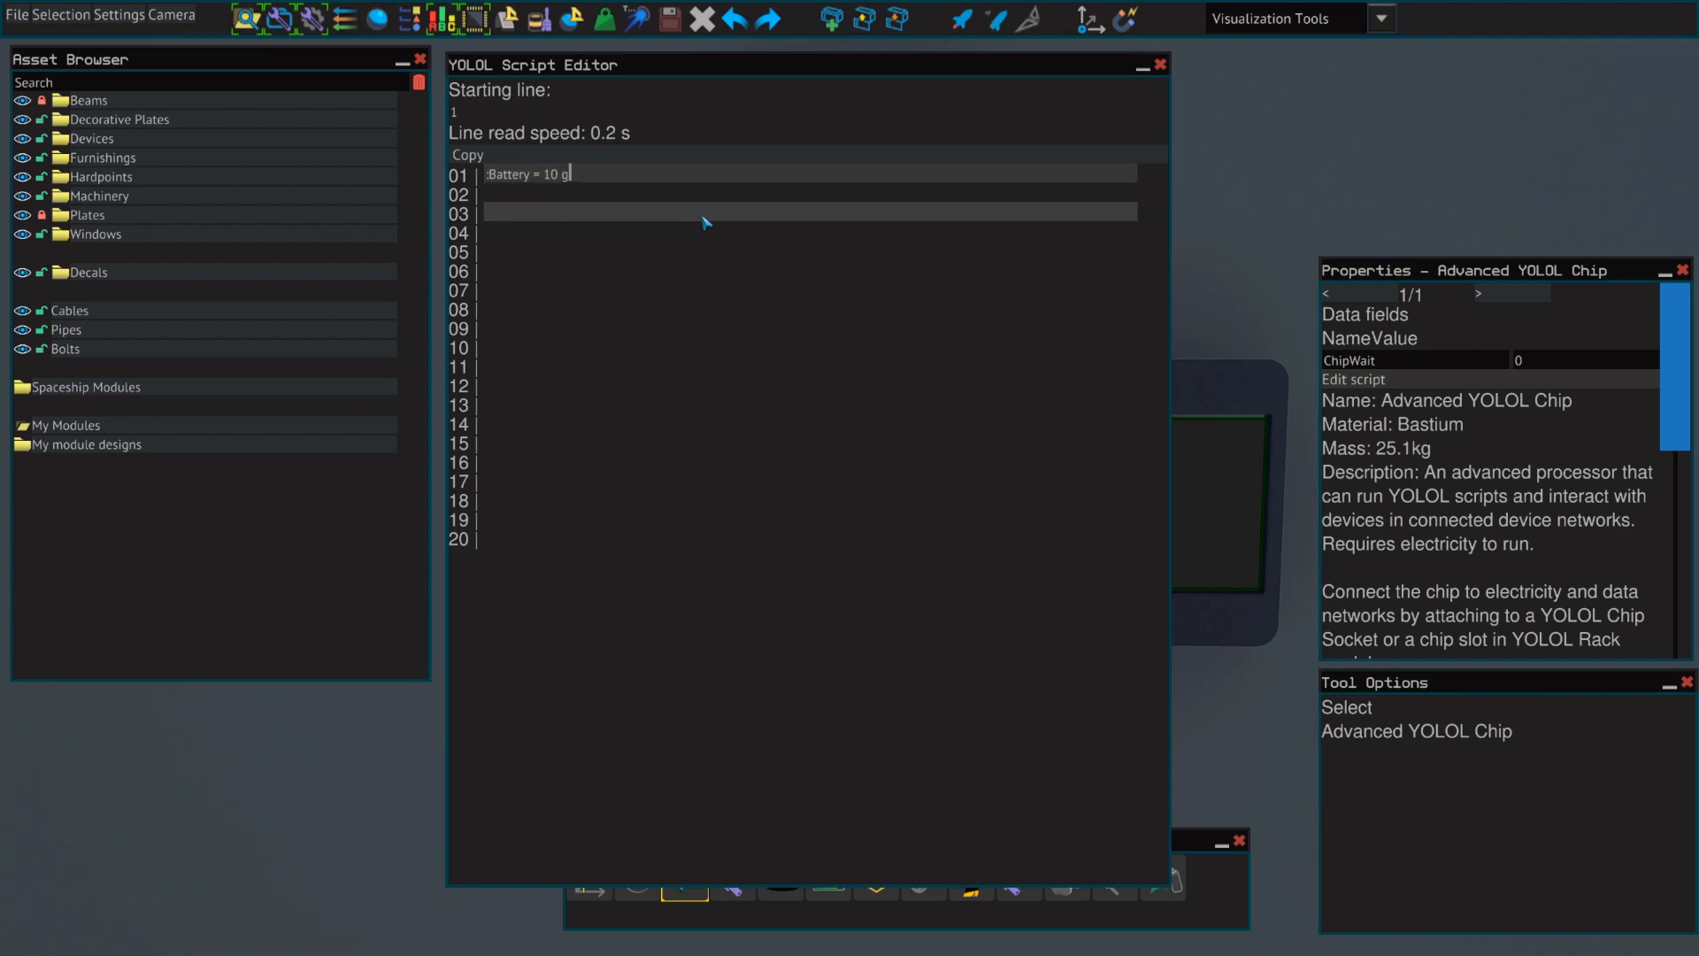
{"action": "type", "text": "oto1"}
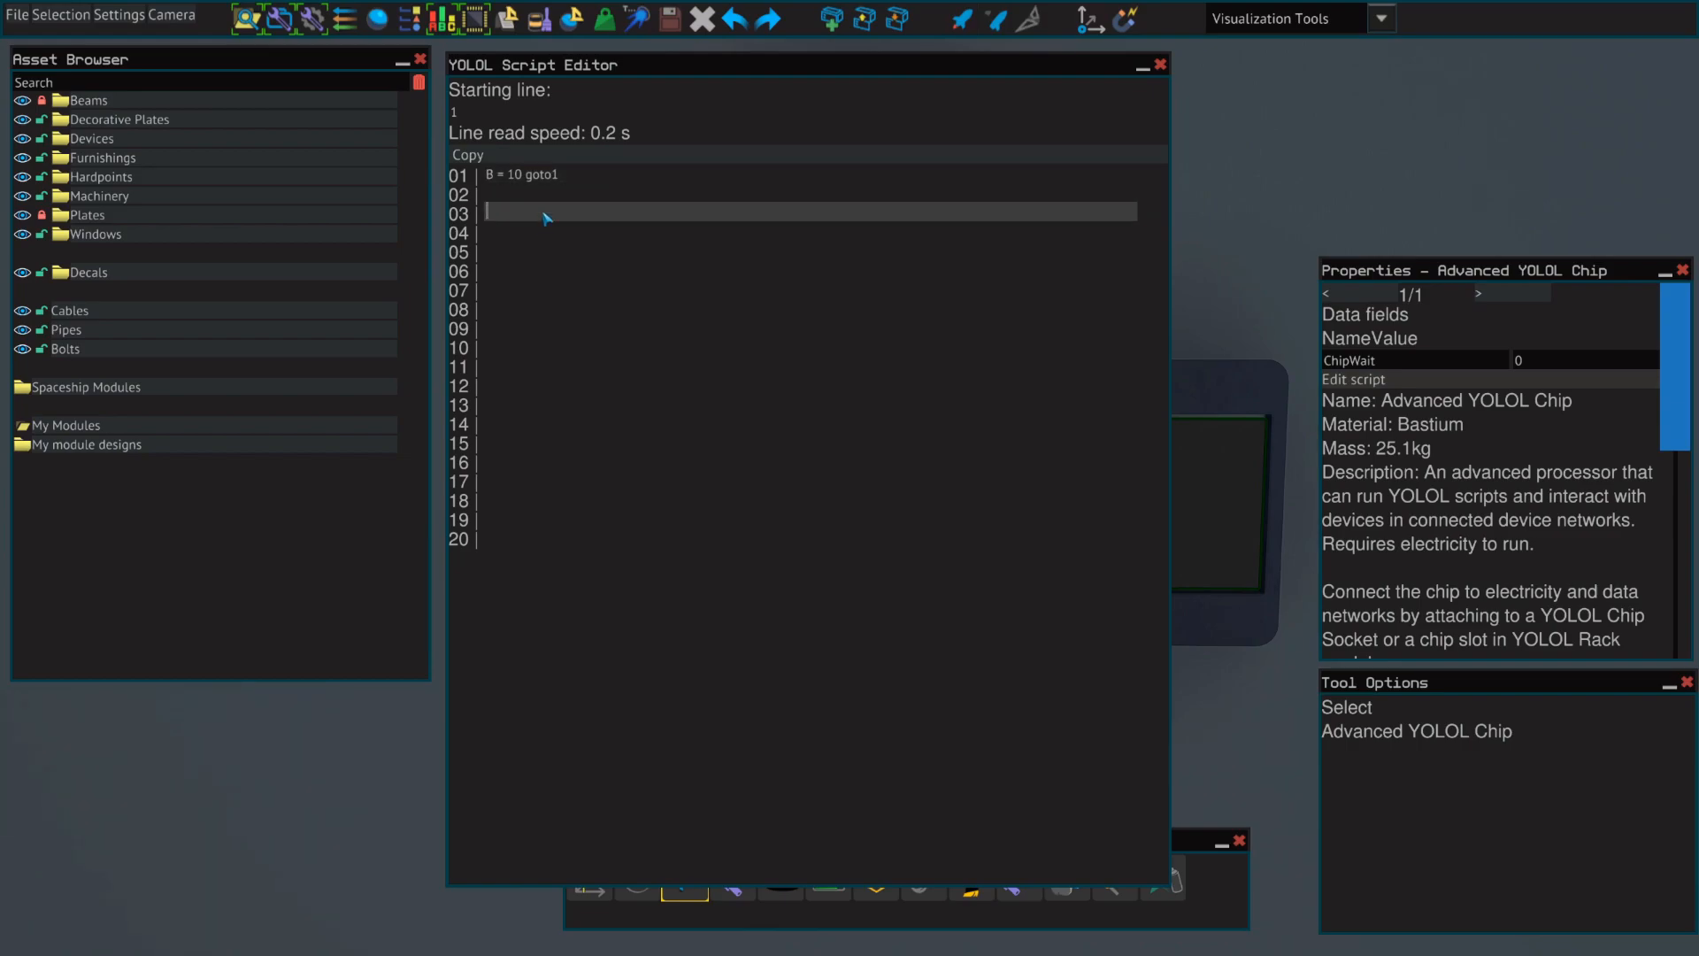
Restructure the script as B = 10, Battery = B, then goto1 on three lines.
{"action": "type", "text": "B"}
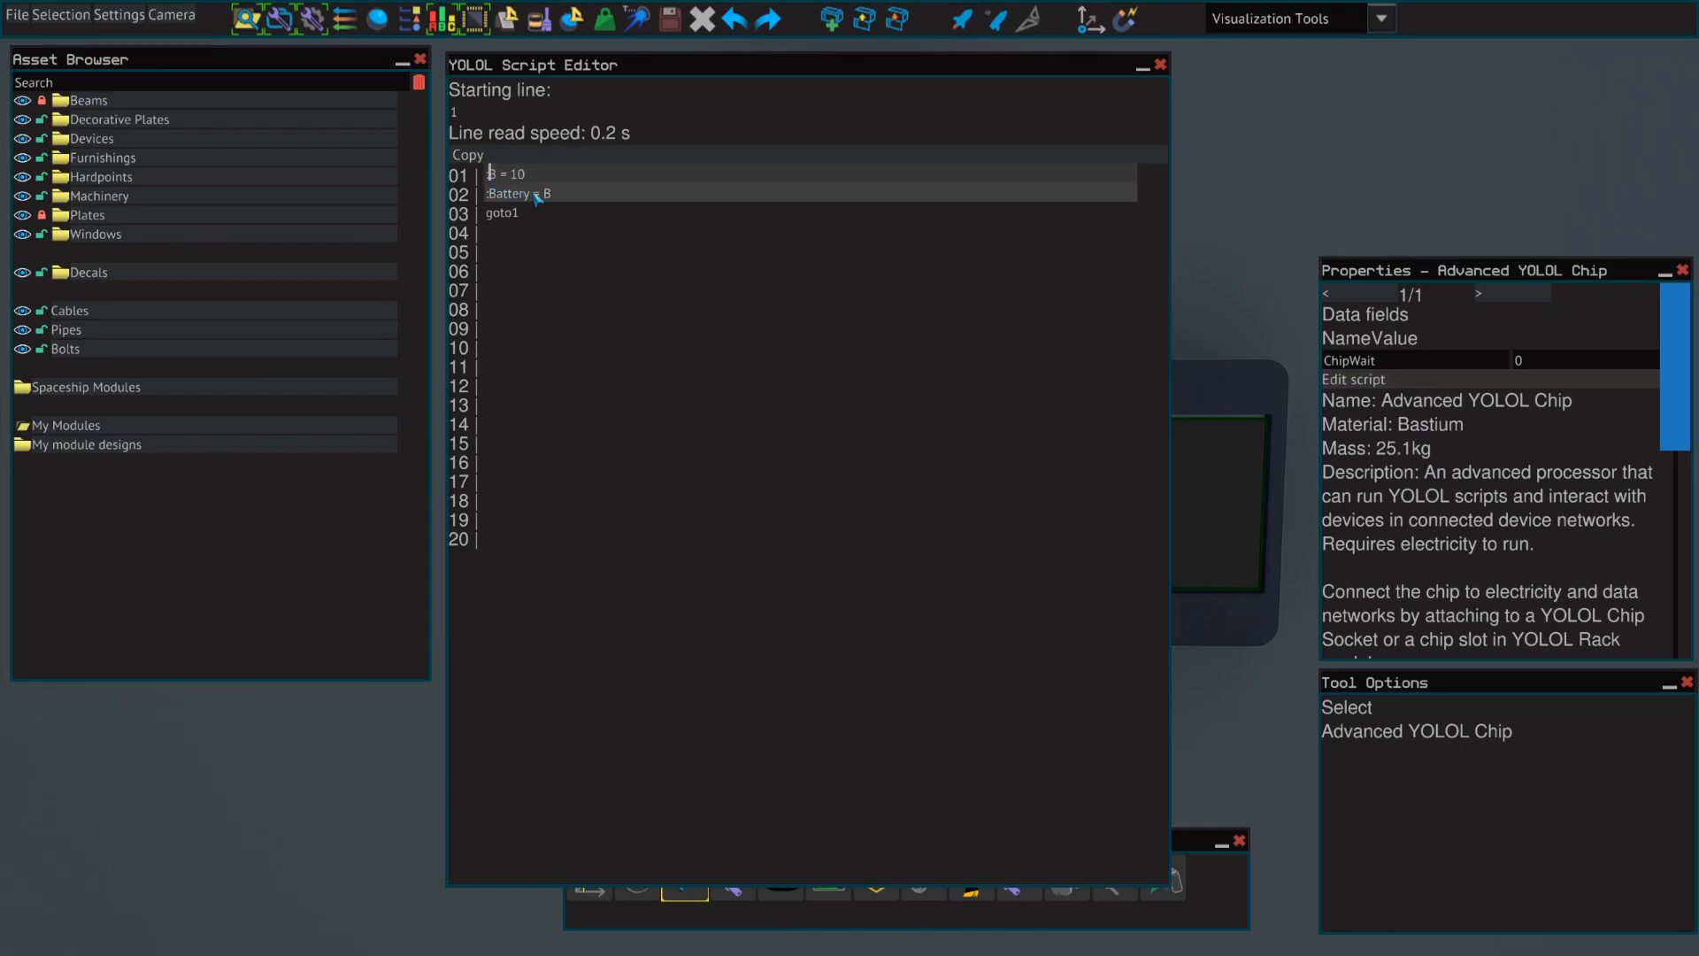
{"action": "left_click", "coordinate": [547, 195]}
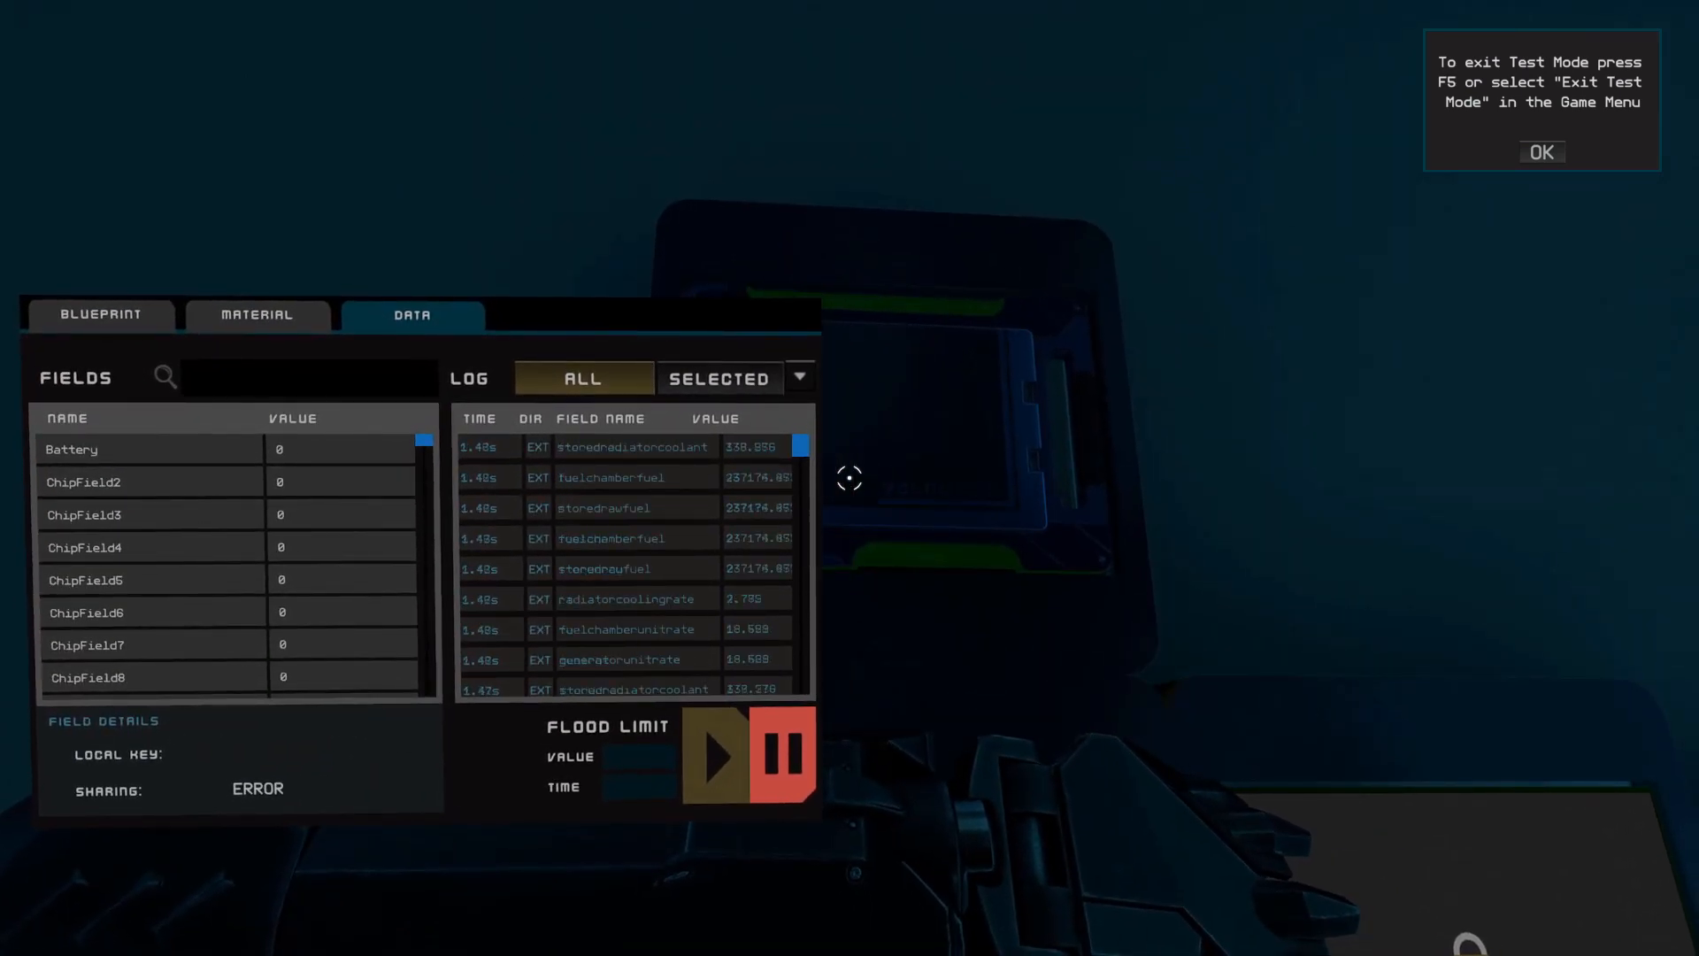
View the memory chip's Battery field details: local key ChipField1, value 0.
{"action": "left_click", "coordinate": [148, 448]}
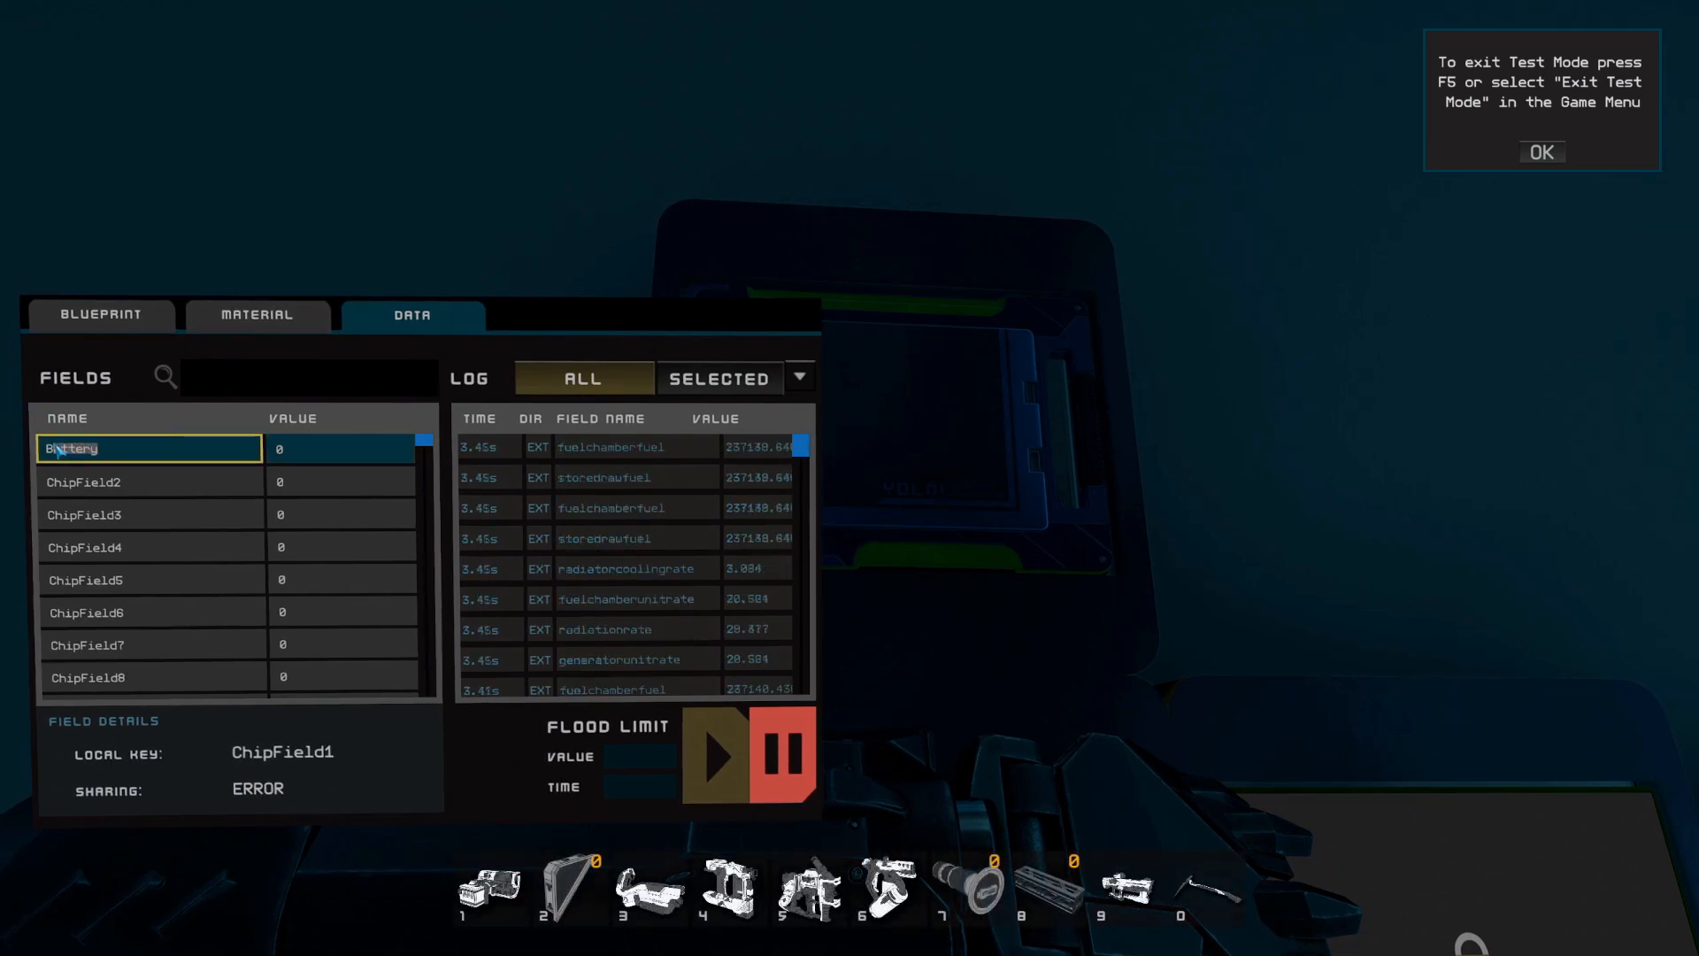